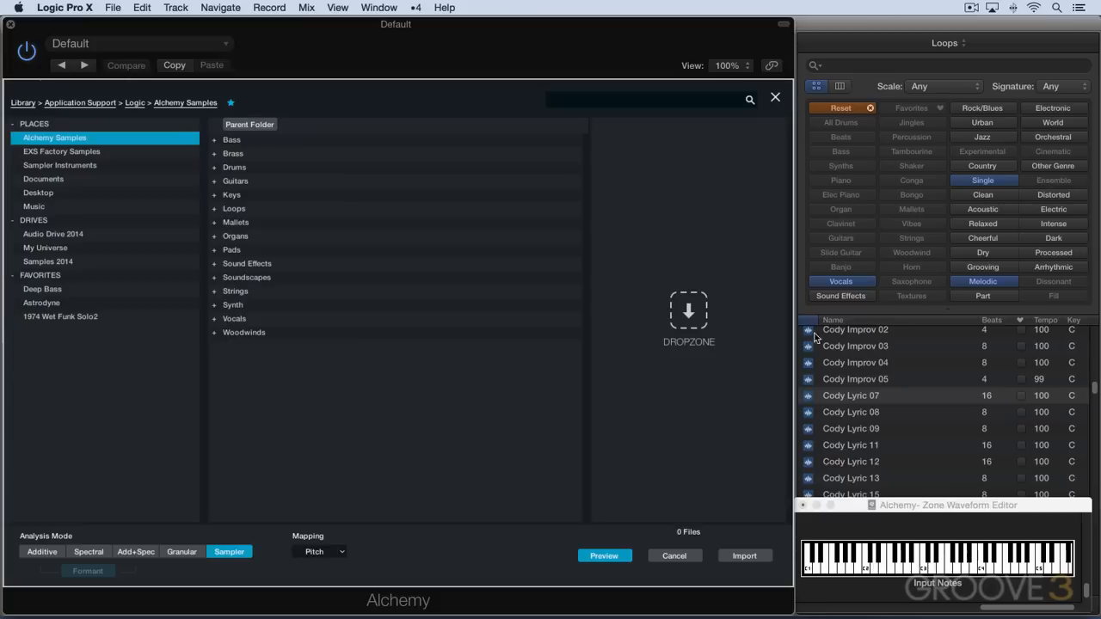
{"action": "mouse_move", "coordinate": [812, 399]}
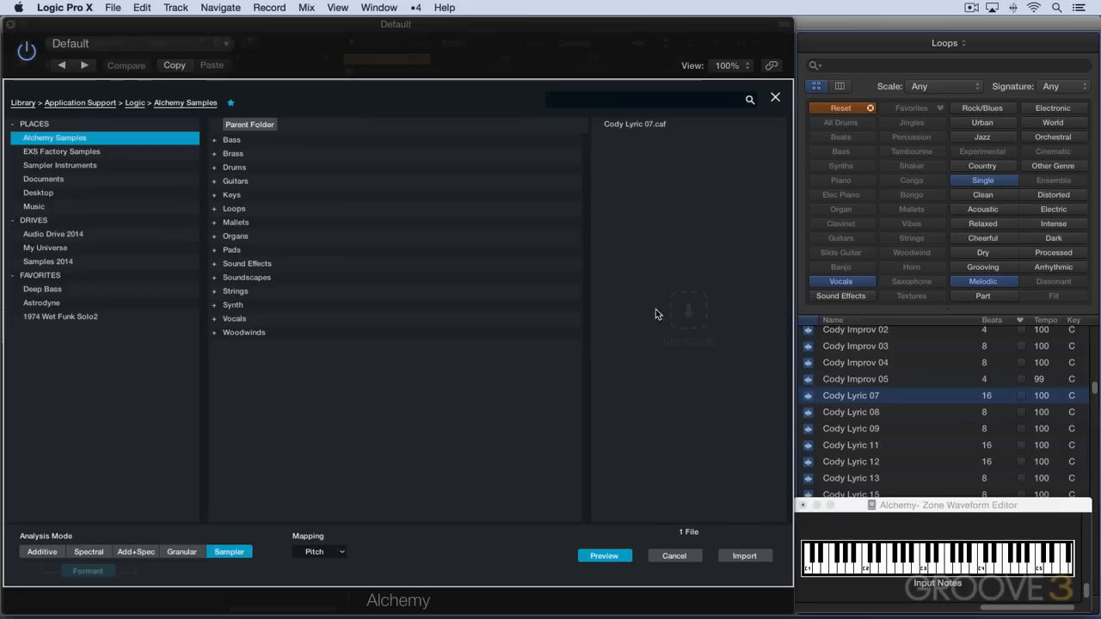
Import the dropped Cody Lyric 07 vocal loop into Alchemy as a sampler source.
{"action": "left_click", "coordinate": [743, 556]}
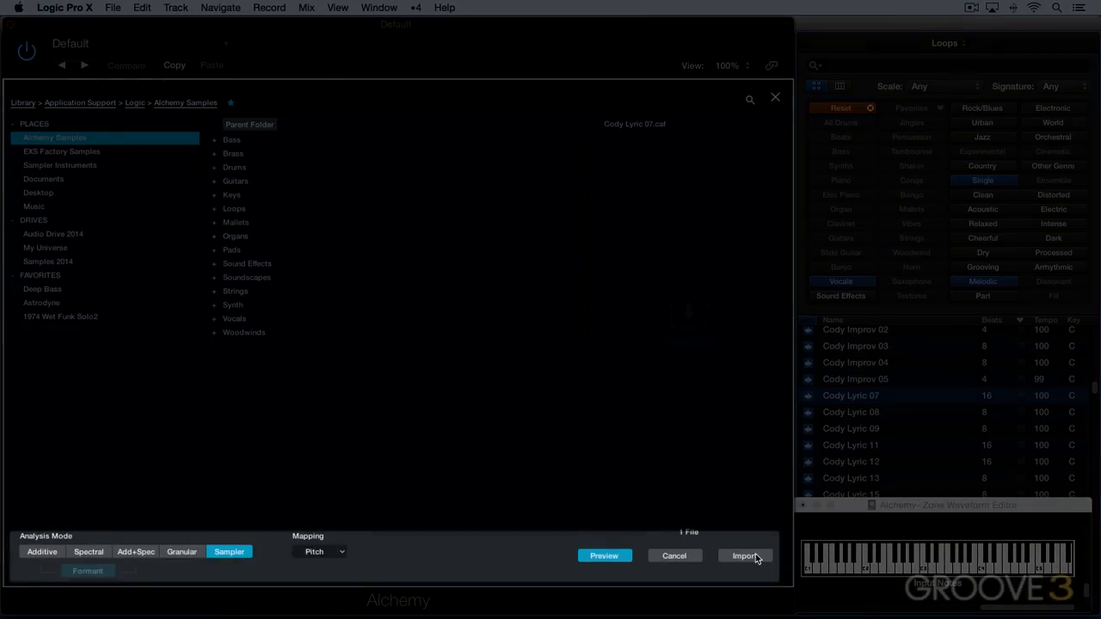
{"action": "left_click", "coordinate": [743, 556]}
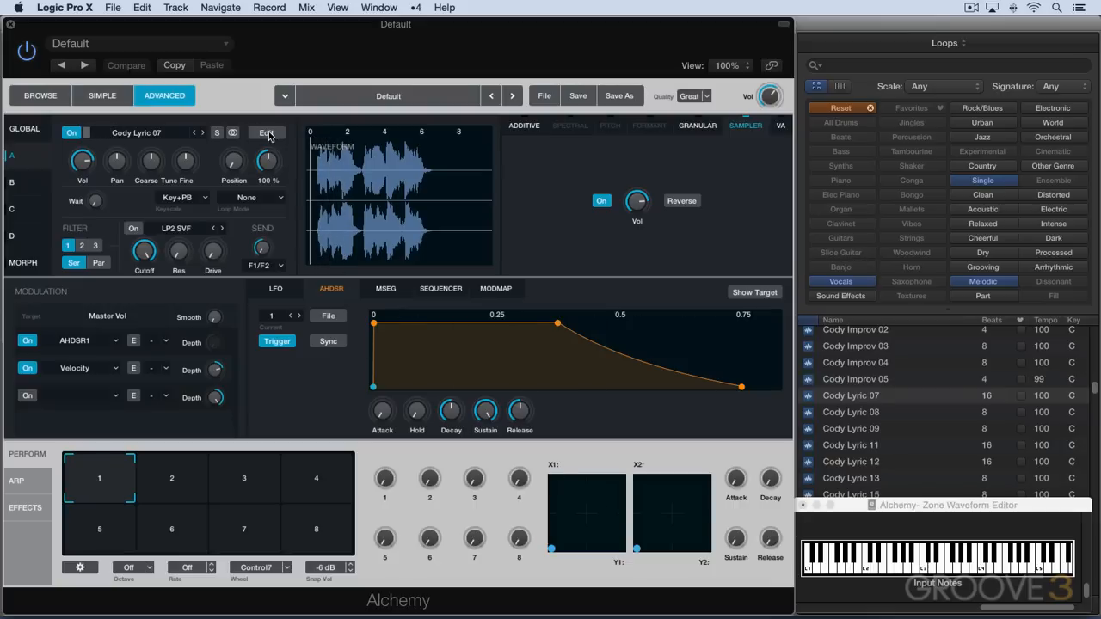
Bring up the Zone Waveform Editor for the Cody Lyric 07 sample via Edit.
{"action": "left_click", "coordinate": [266, 131]}
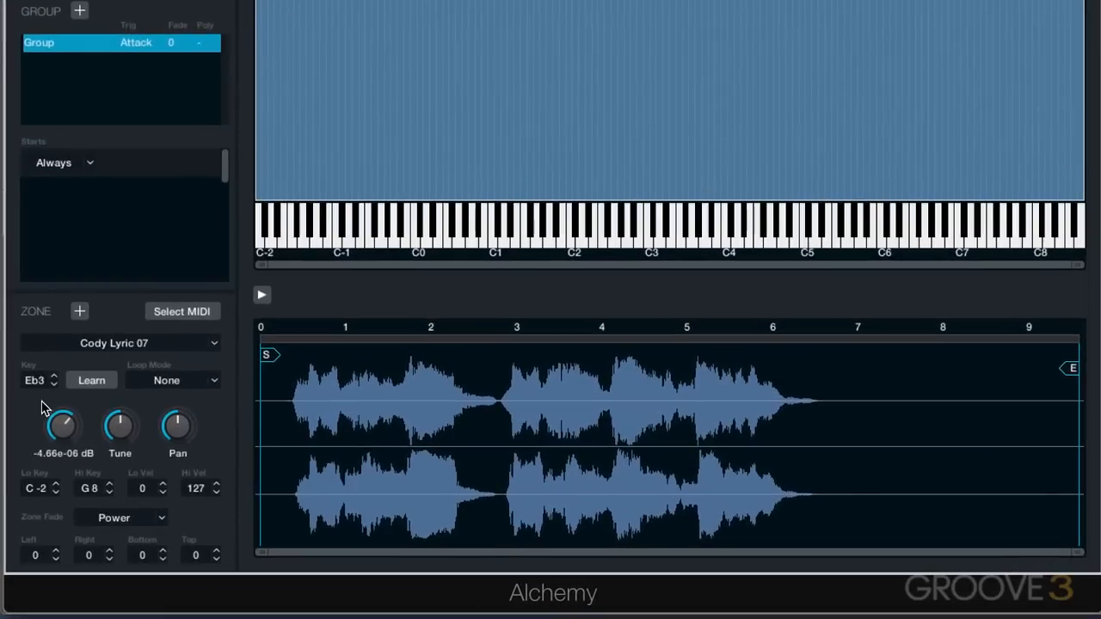
Lower the zone's root key from E♭3 to C3 and audition it.
{"action": "left_click", "coordinate": [53, 386]}
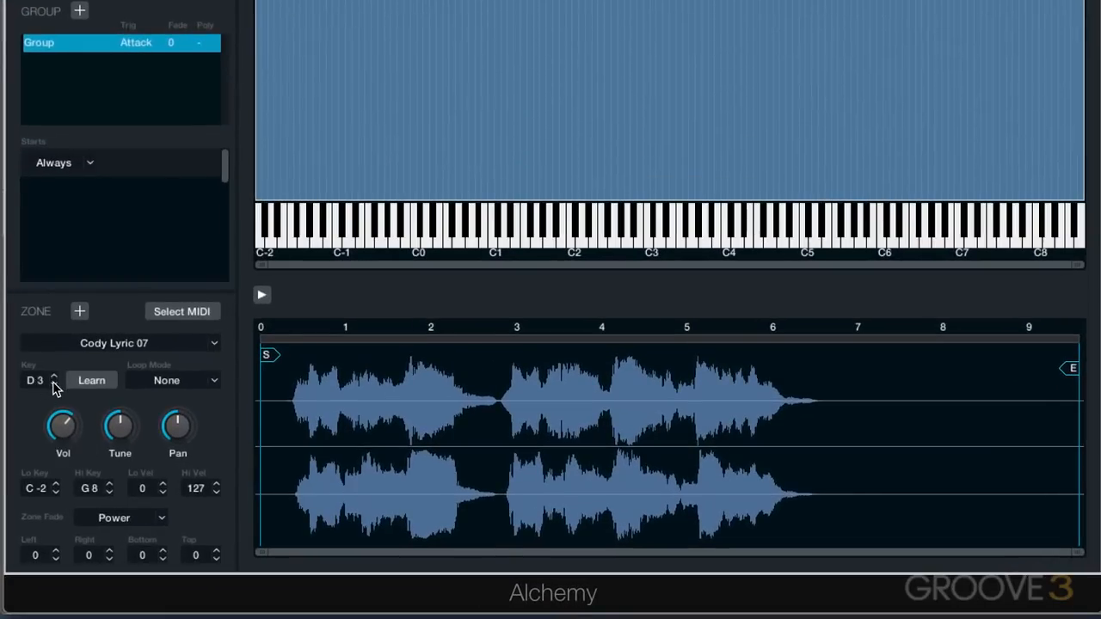
{"action": "left_click", "coordinate": [53, 385]}
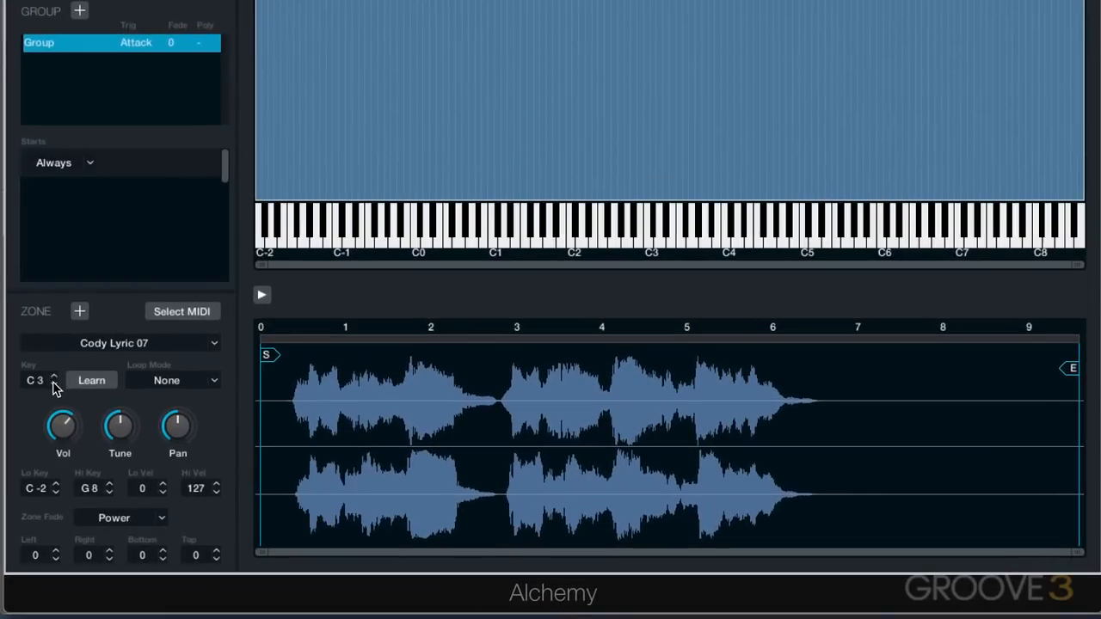
{"action": "left_click", "coordinate": [647, 227]}
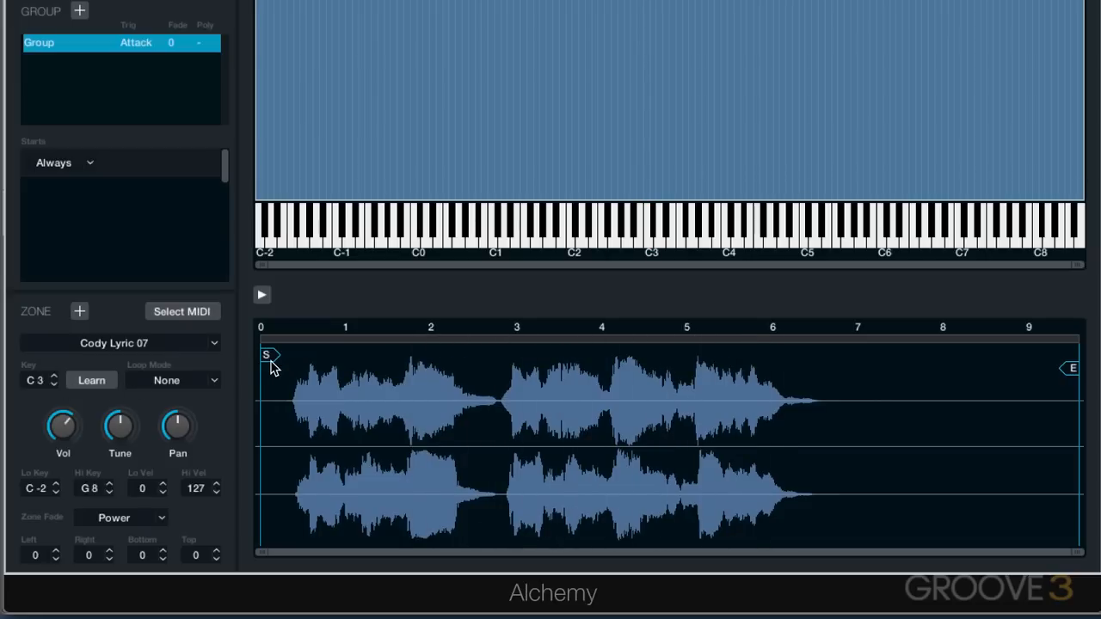
{"action": "mouse_move", "coordinate": [1053, 375]}
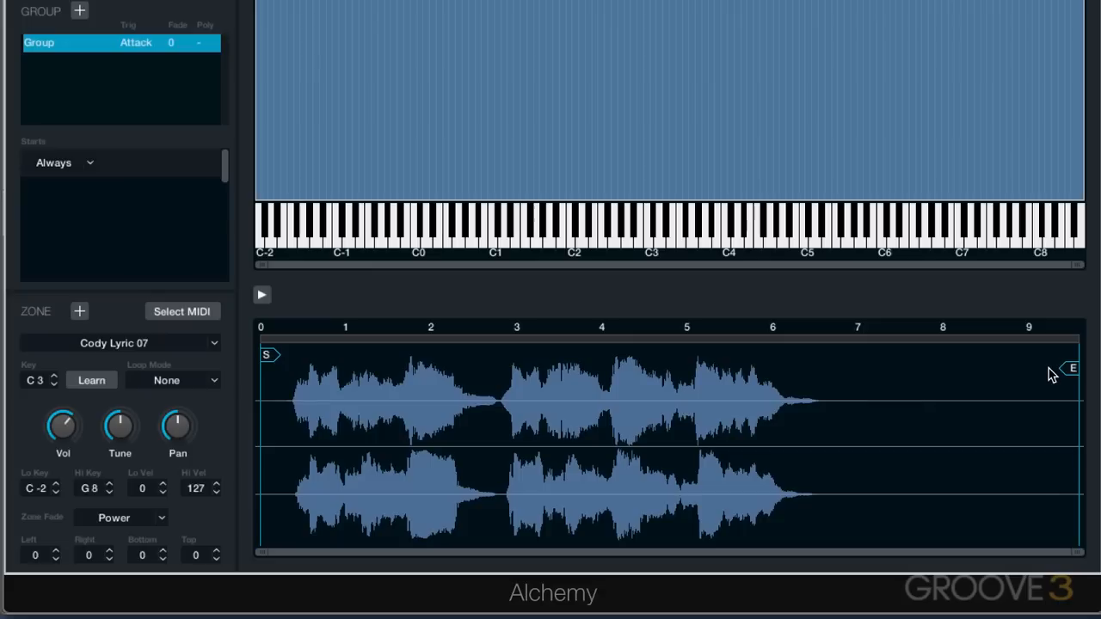
{"action": "mouse_move", "coordinate": [282, 399]}
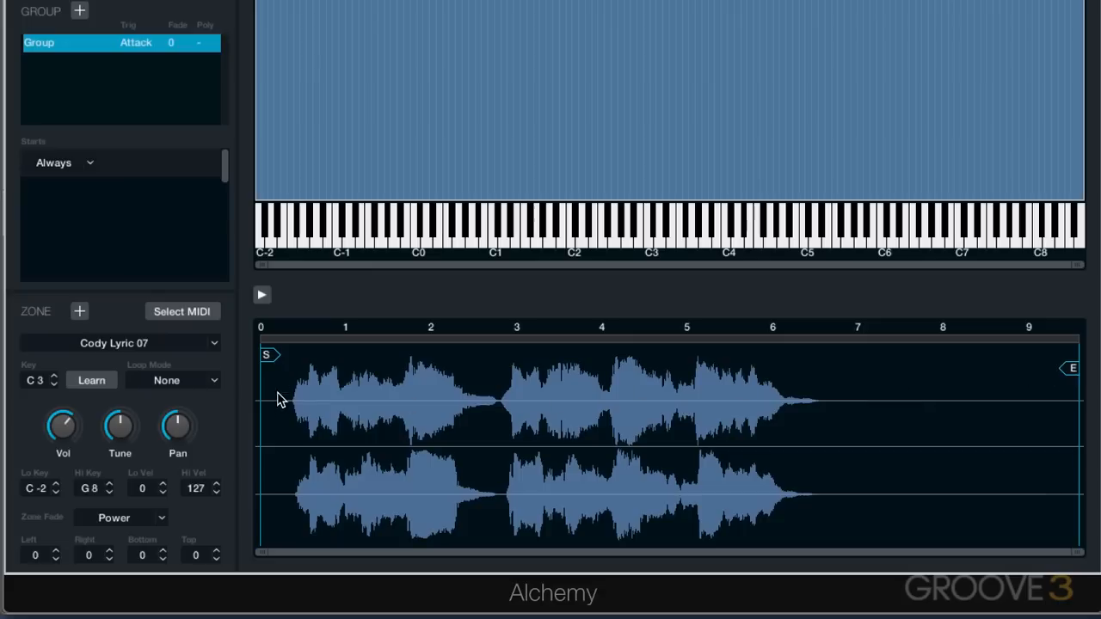
Move the S and E markers so only the first phrase plays, about 0.4 to 2.8 s.
{"action": "left_click_drag", "start_coordinate": [267, 355], "coordinate": [299, 354]}
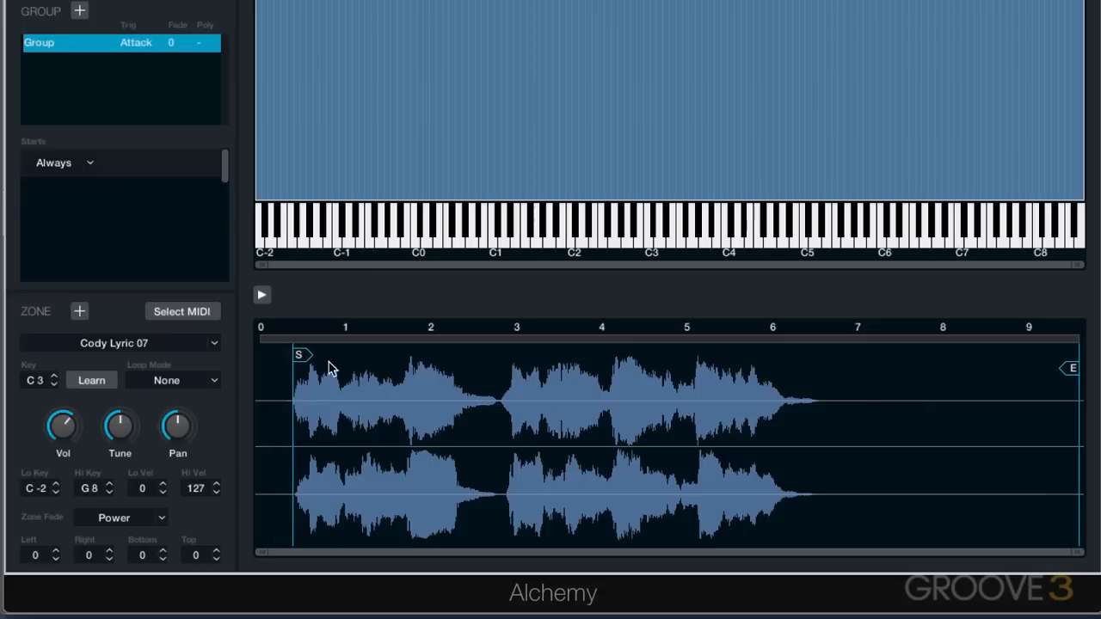
{"action": "left_click_drag", "start_coordinate": [1073, 368], "coordinate": [726, 368]}
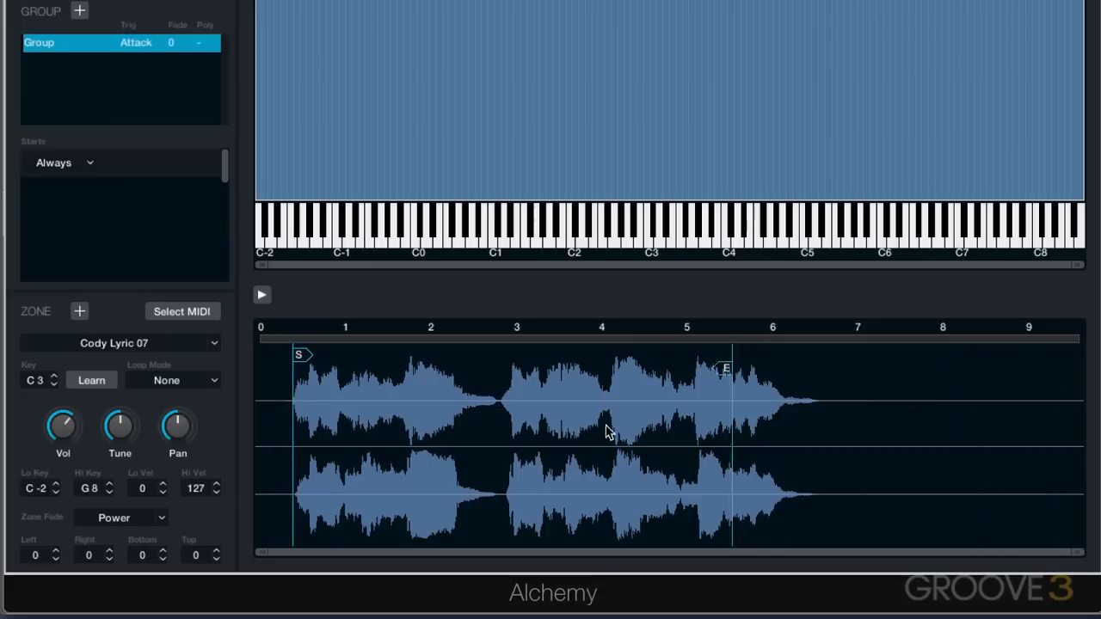
{"action": "left_click_drag", "start_coordinate": [726, 369], "coordinate": [499, 369]}
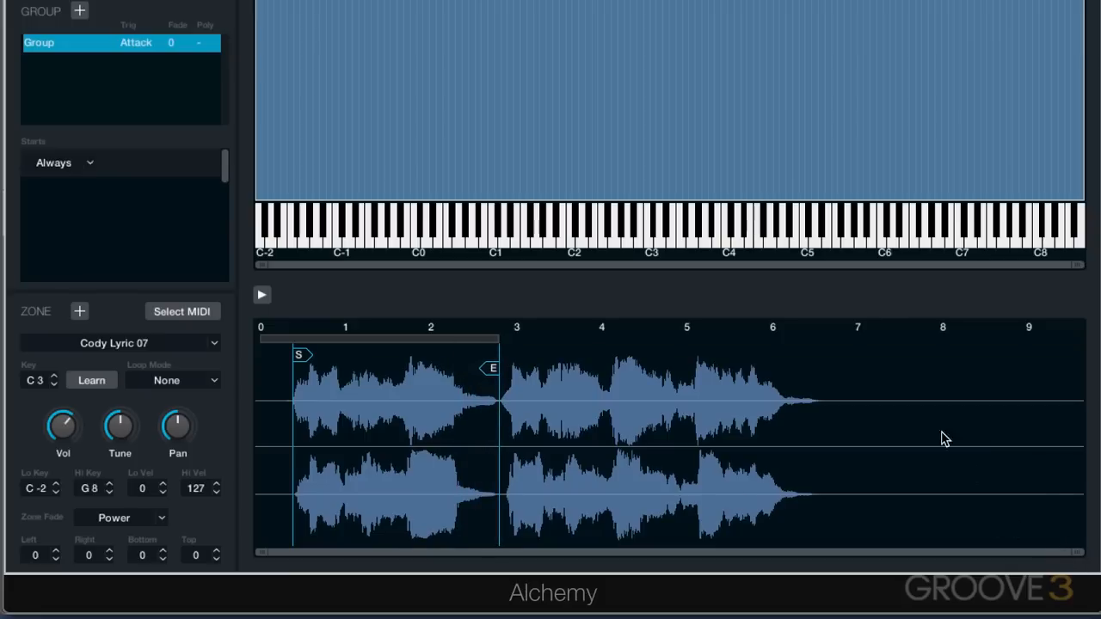
{"action": "mouse_move", "coordinate": [1081, 561]}
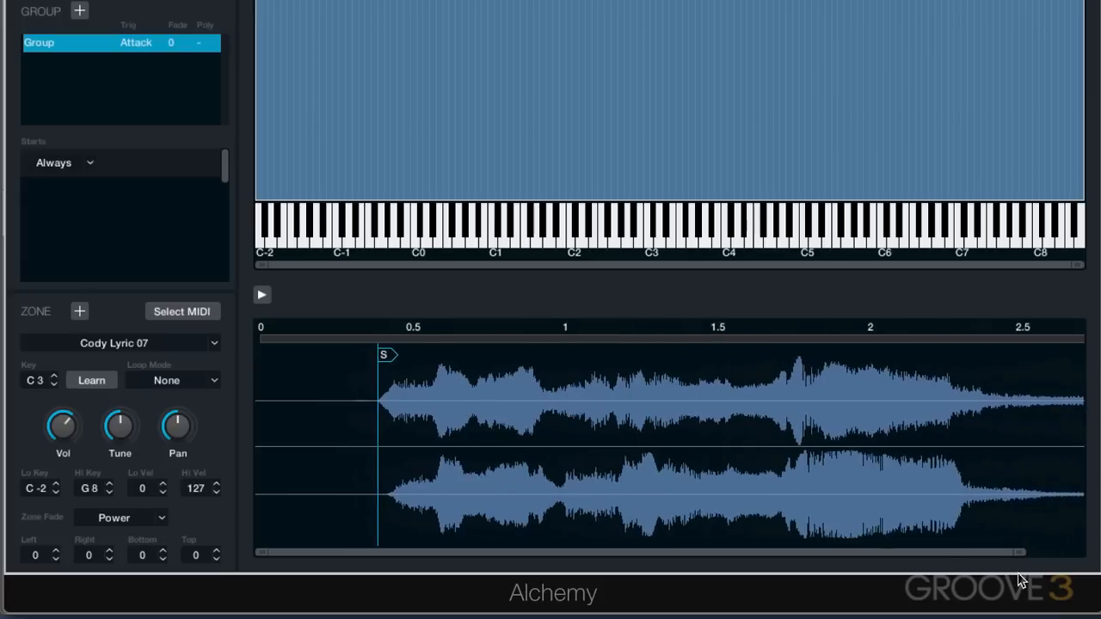
{"action": "scroll", "scroll_direction": "right", "scroll_amount": 3}
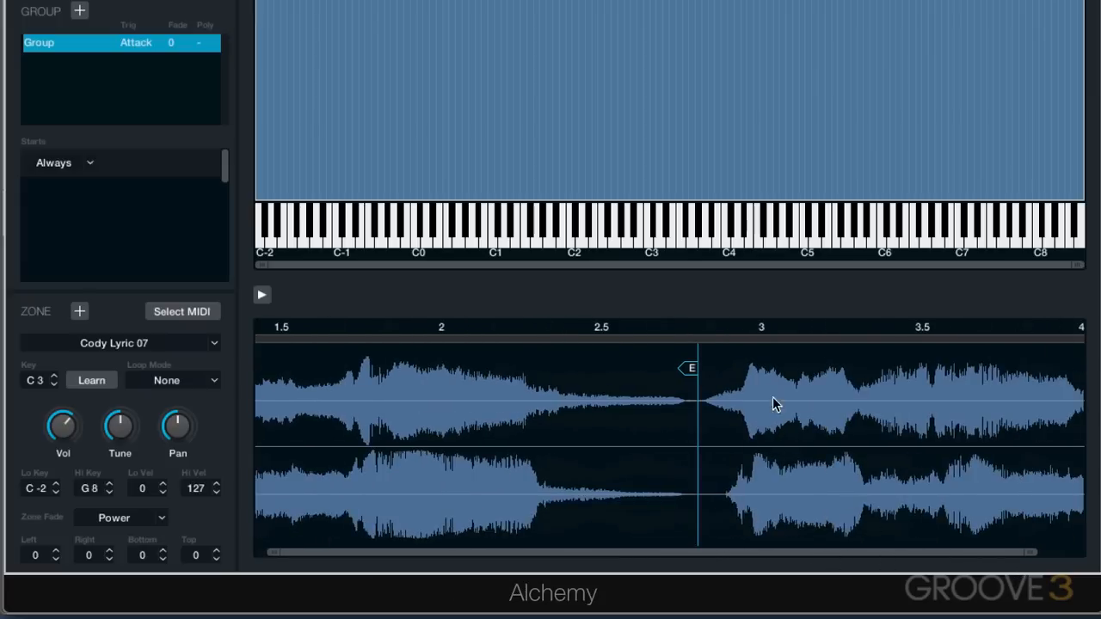
{"action": "left_click_drag", "start_coordinate": [692, 368], "coordinate": [679, 368]}
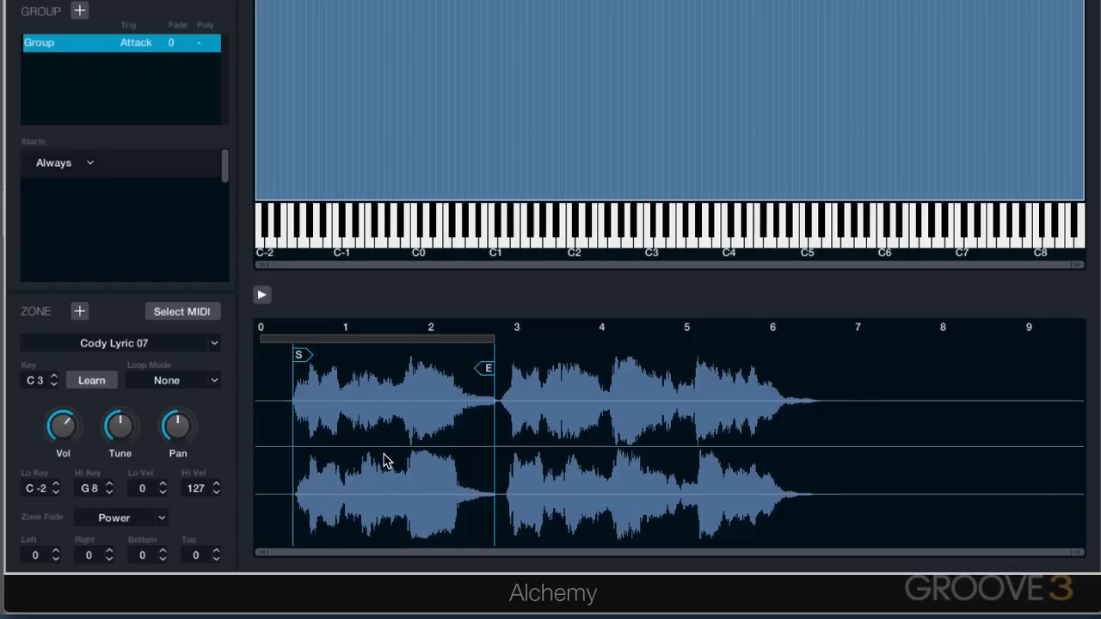
{"action": "mouse_move", "coordinate": [415, 444]}
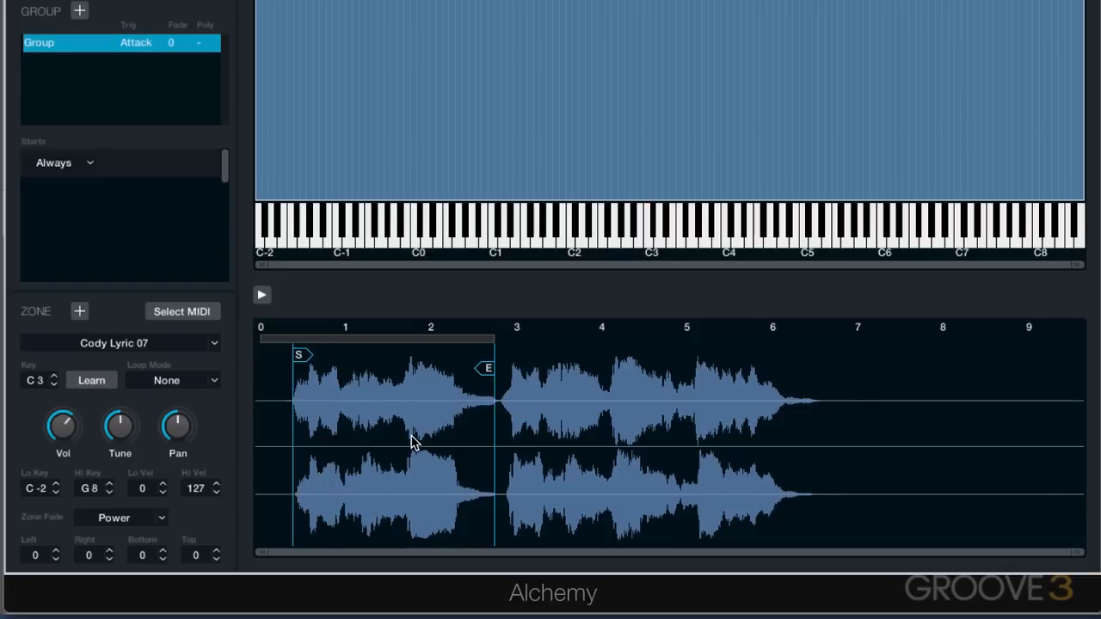
{"action": "mouse_move", "coordinate": [388, 427]}
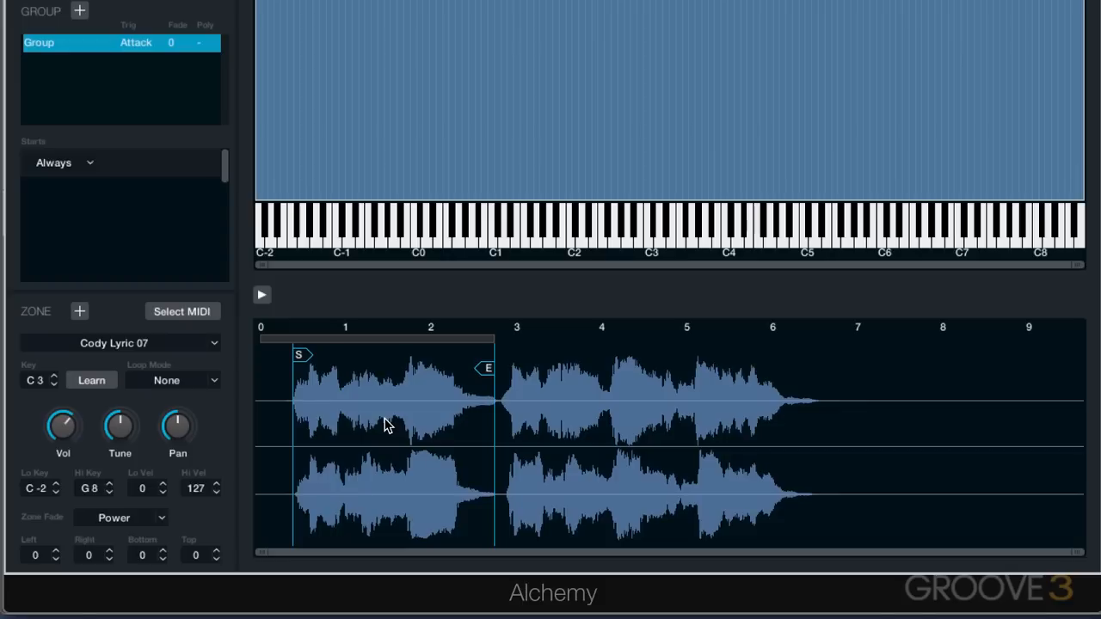
{"action": "mouse_move", "coordinate": [387, 360]}
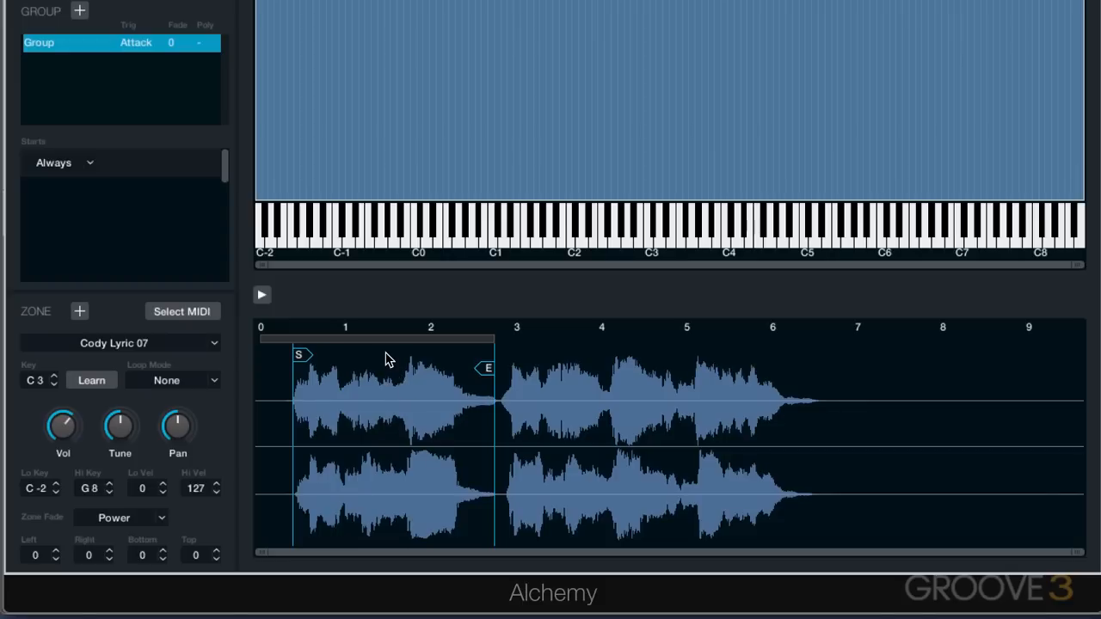
{"action": "mouse_move", "coordinate": [185, 386]}
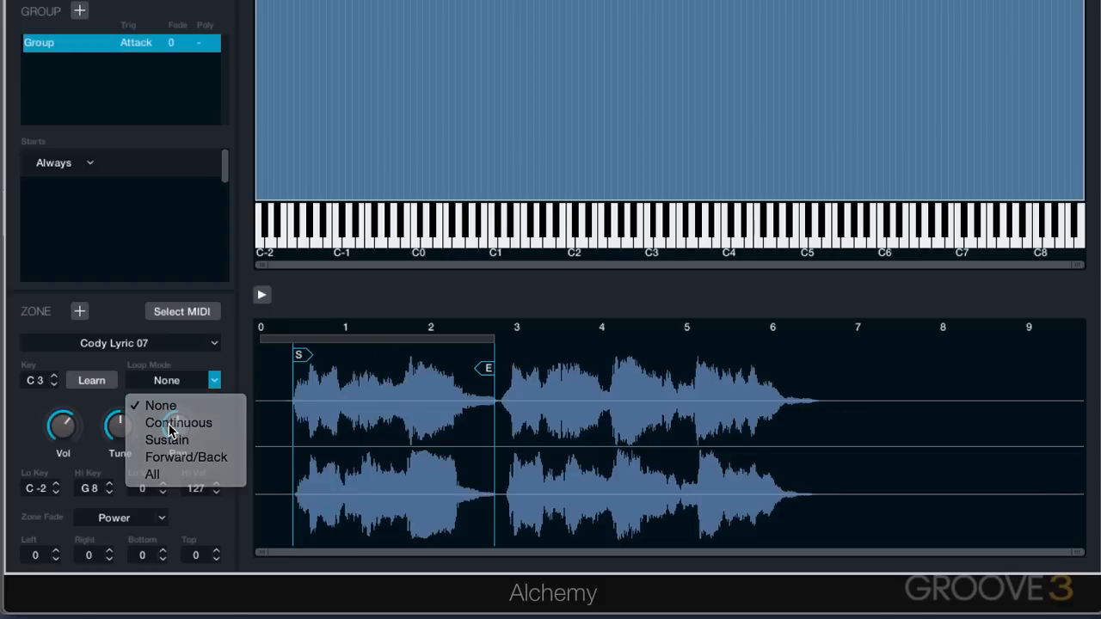
Loop a short region near 1 s, switching Loop Mode from Continuous to Sustain, and audition.
{"action": "left_click", "coordinate": [179, 424]}
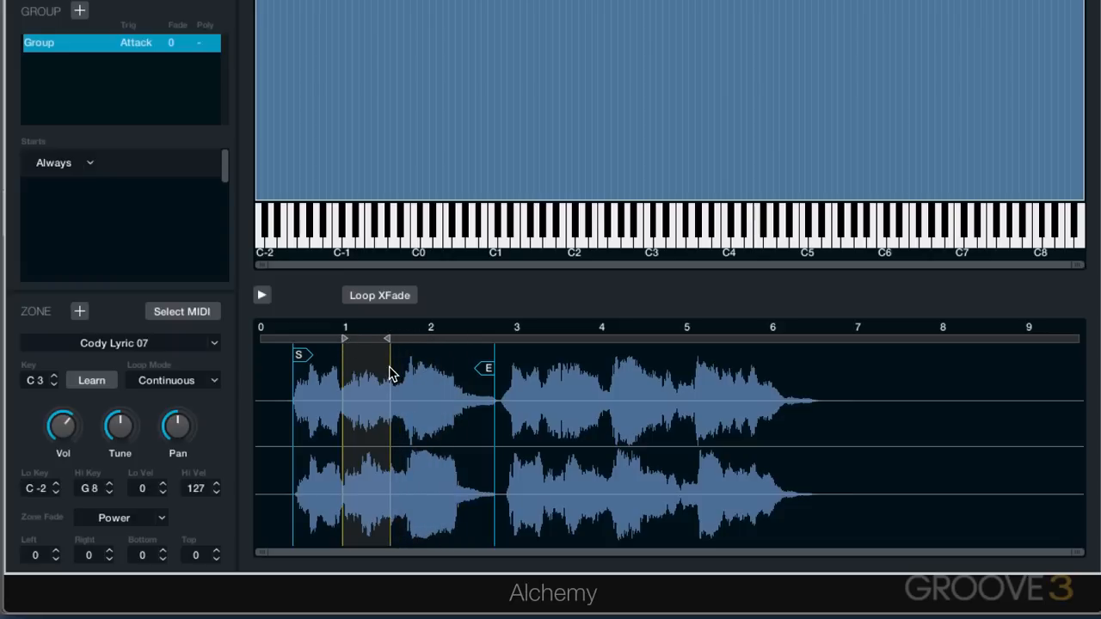
{"action": "left_click", "coordinate": [650, 227]}
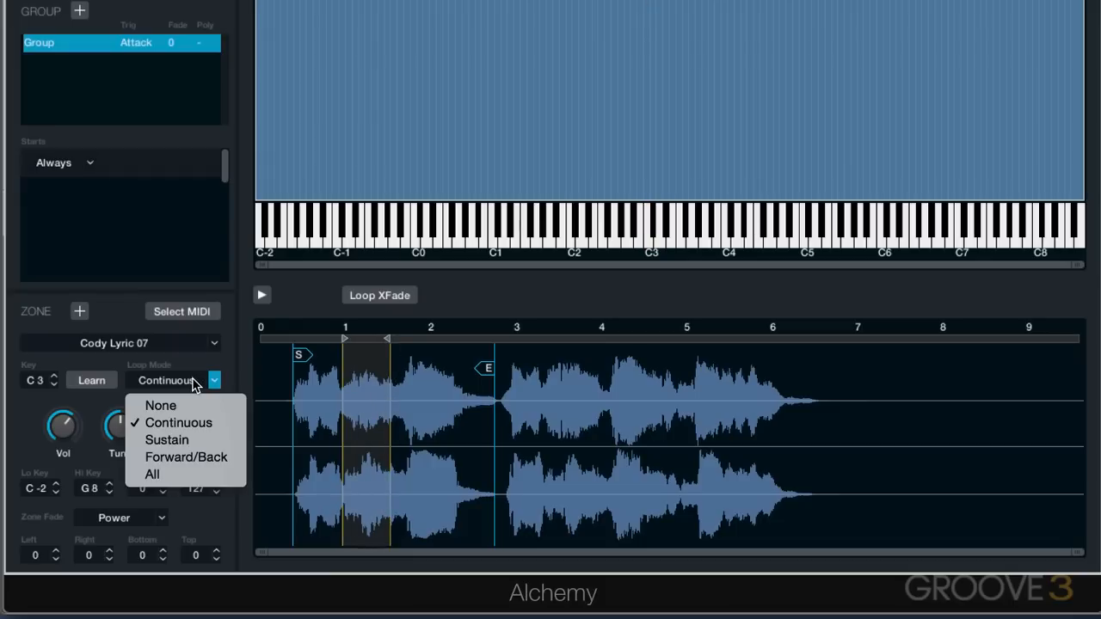
{"action": "left_click", "coordinate": [165, 441]}
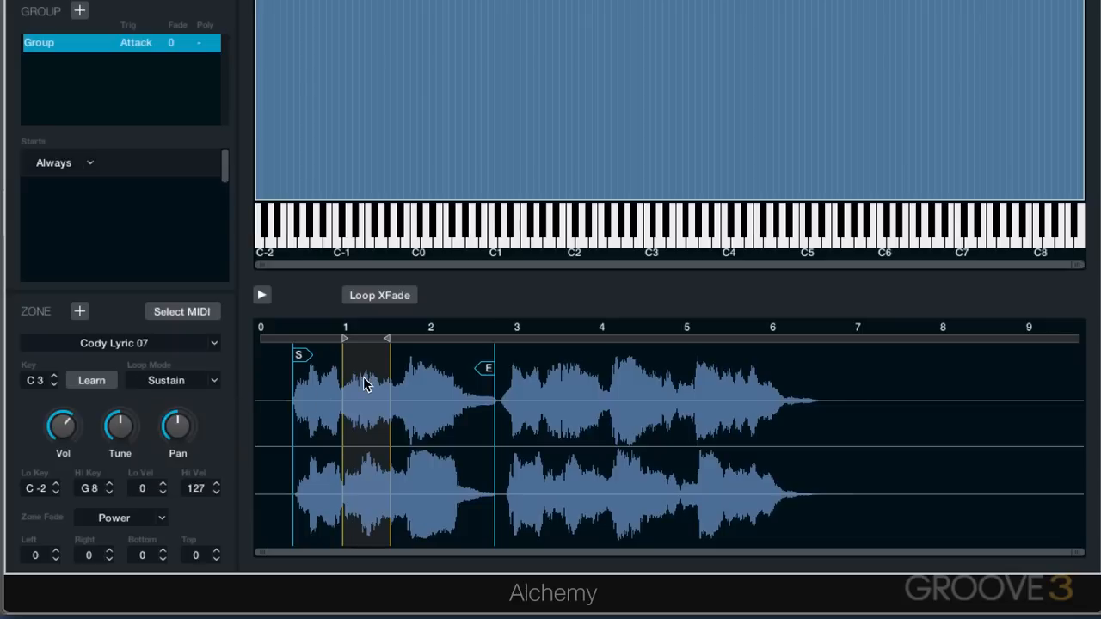
{"action": "left_click", "coordinate": [647, 233]}
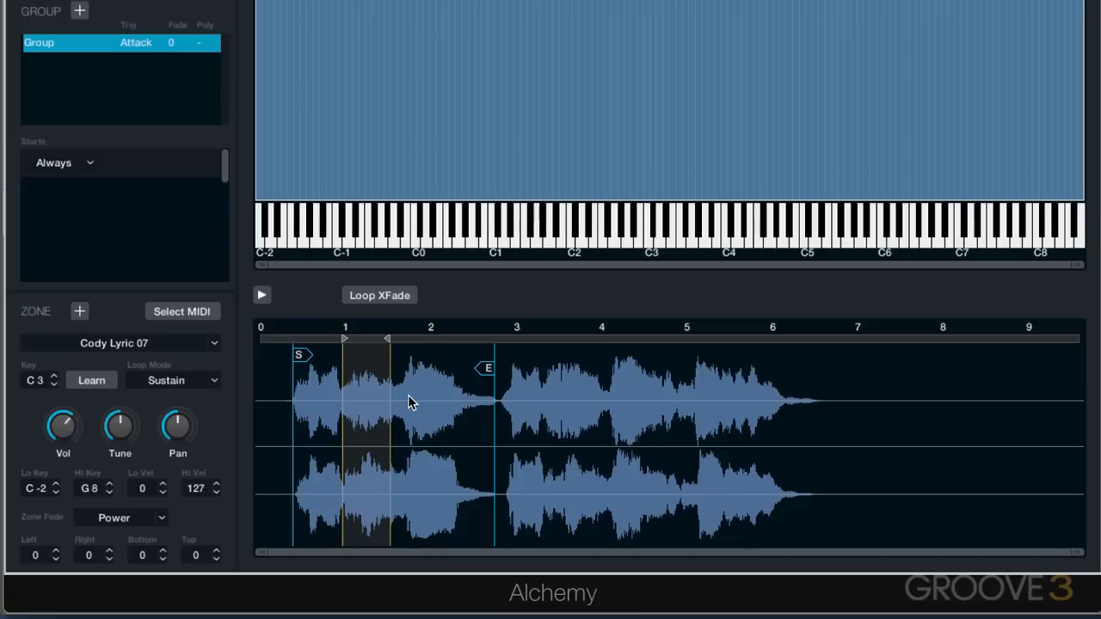
{"action": "mouse_move", "coordinate": [468, 389]}
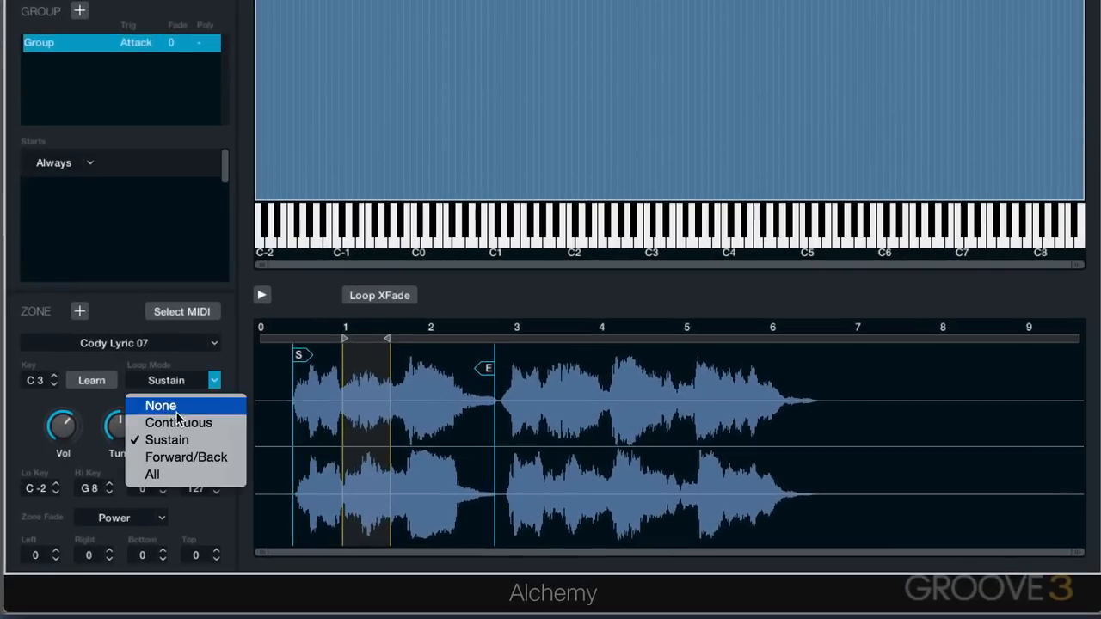
Re-set the loop around 1–1.5 s, return Loop Mode to Sustain, audition, and reach Loop XFade.
{"action": "left_click", "coordinate": [178, 423]}
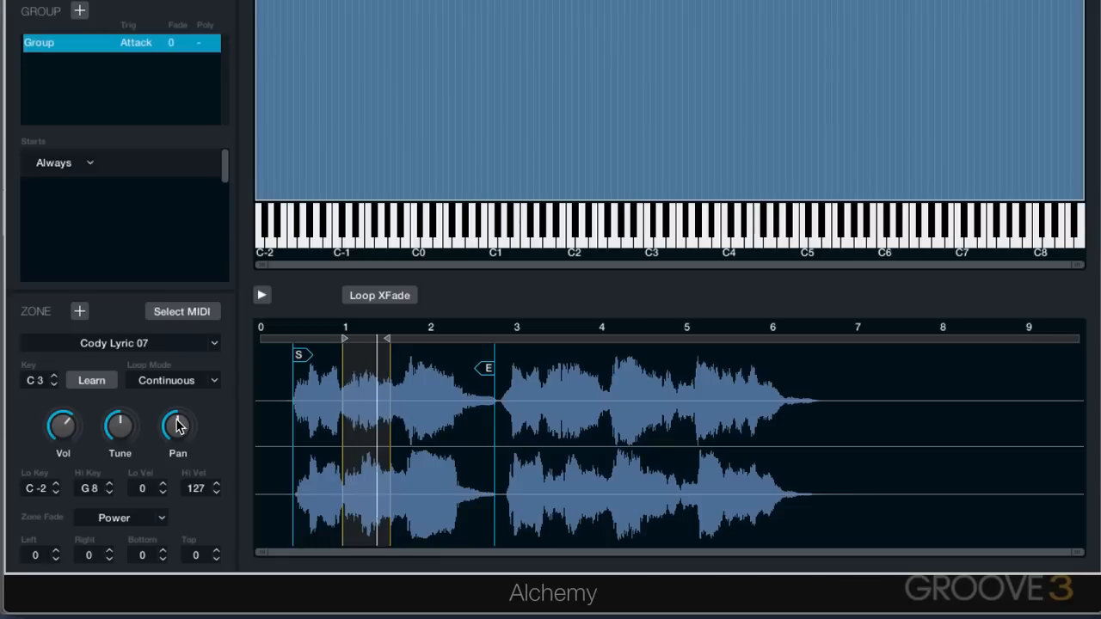
{"action": "left_click", "coordinate": [178, 427]}
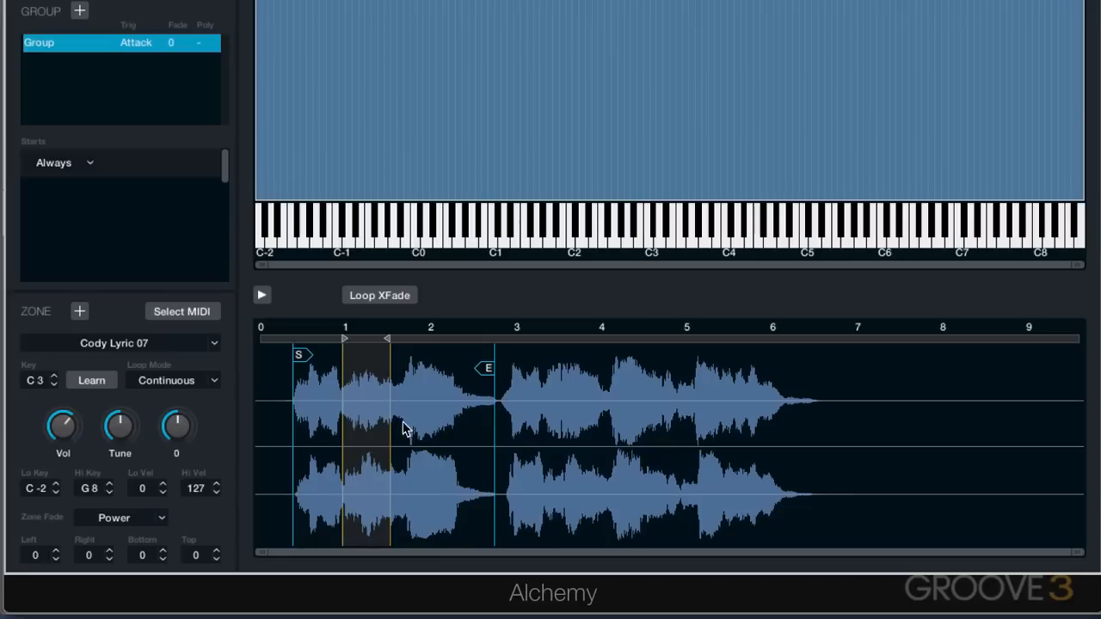
{"action": "left_click", "coordinate": [214, 380]}
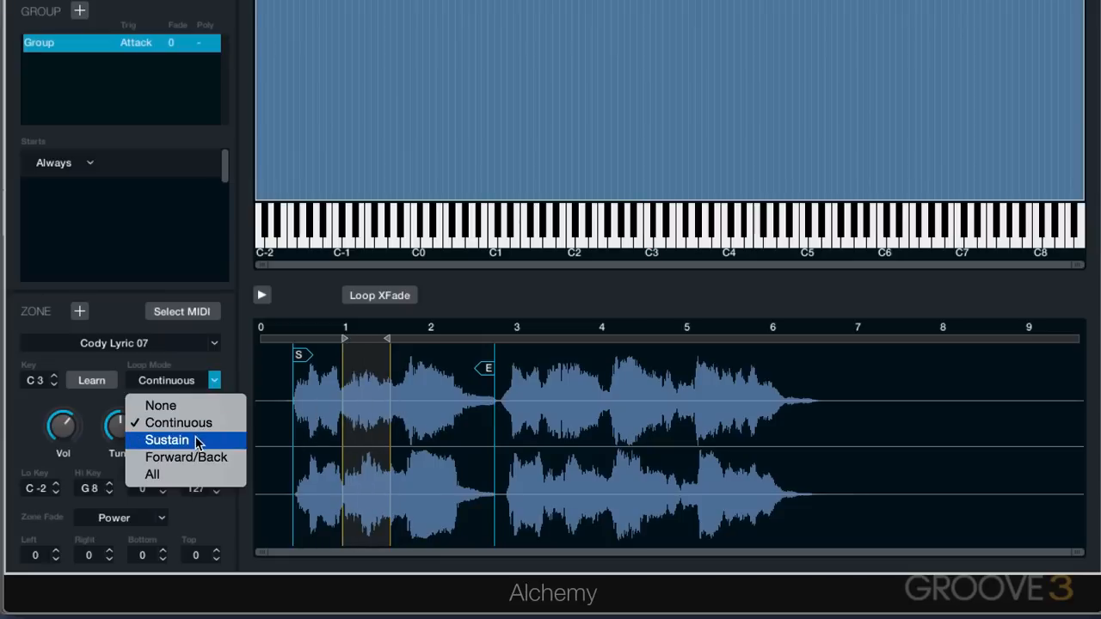
{"action": "left_click", "coordinate": [165, 441]}
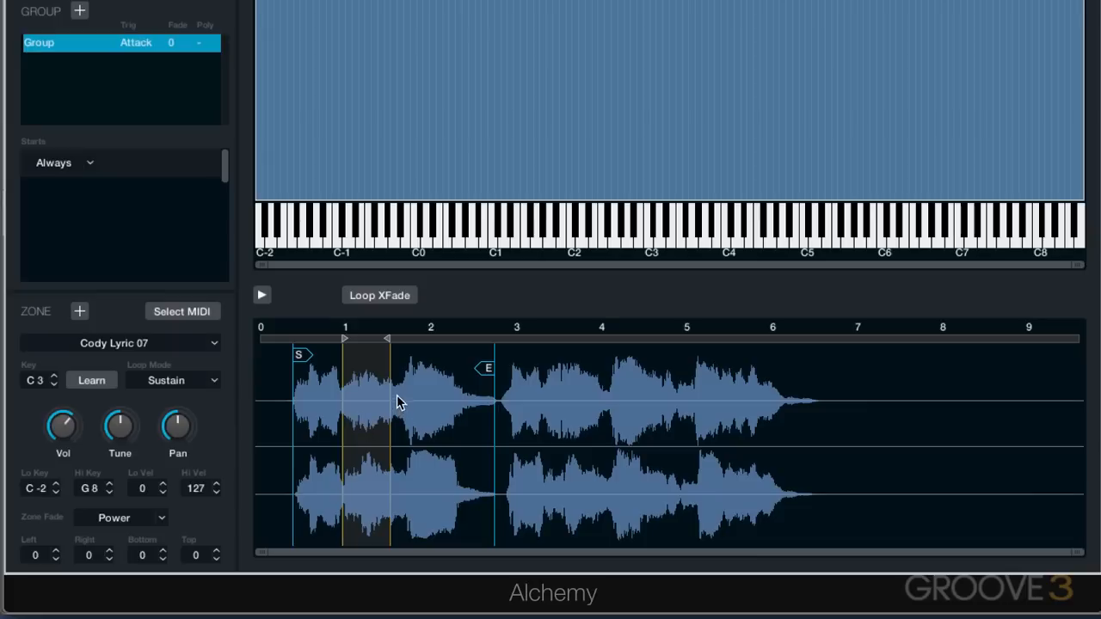
{"action": "mouse_move", "coordinate": [382, 413]}
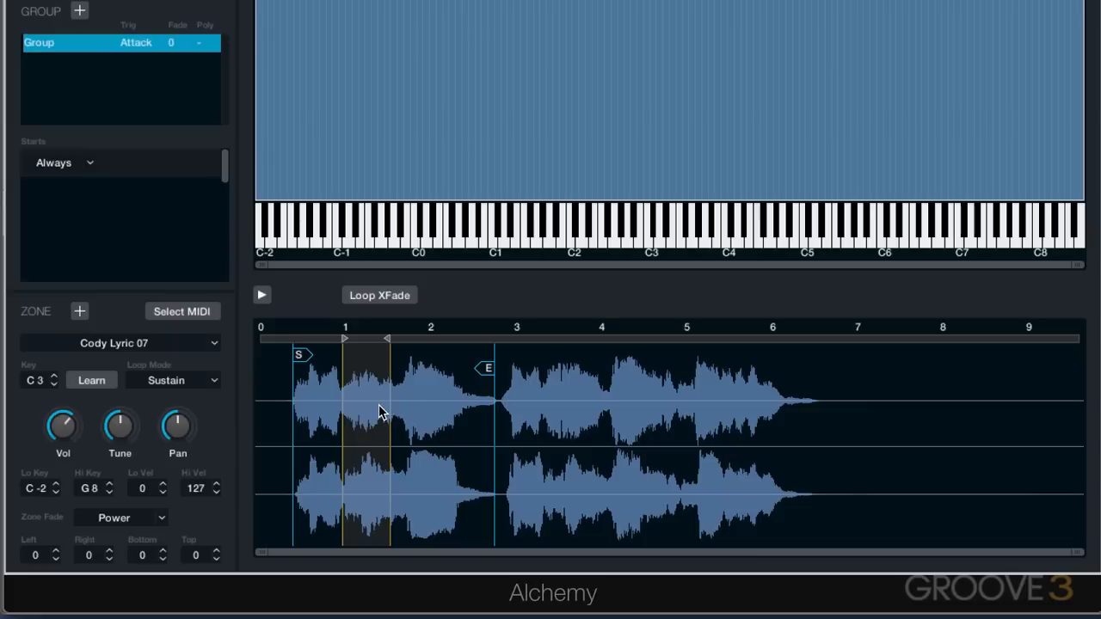
{"action": "left_click", "coordinate": [650, 227]}
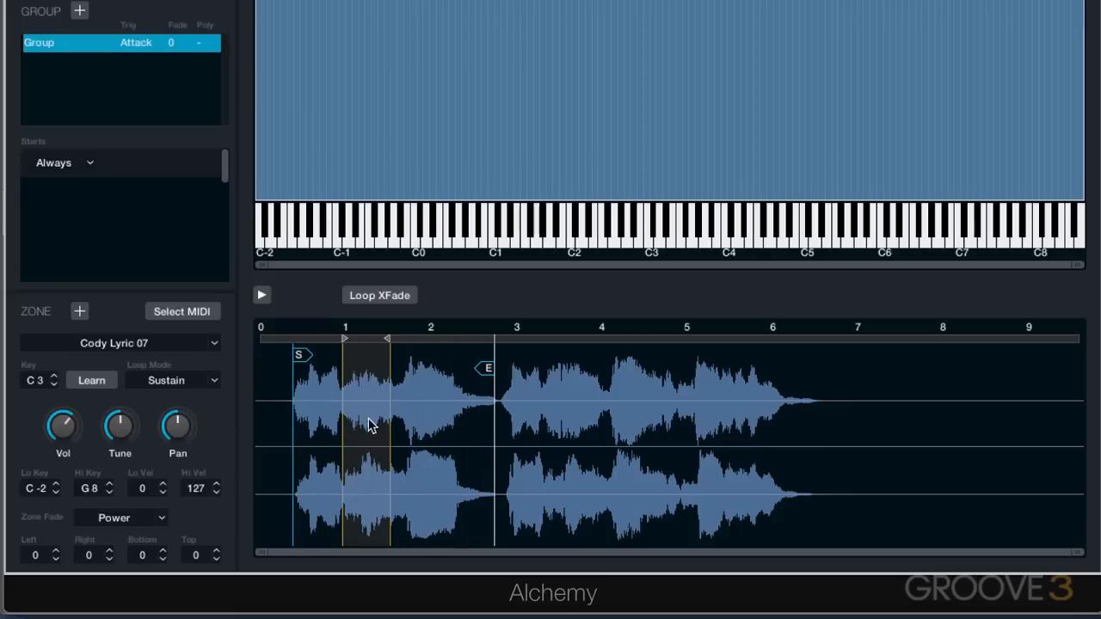
{"action": "mouse_move", "coordinate": [389, 404]}
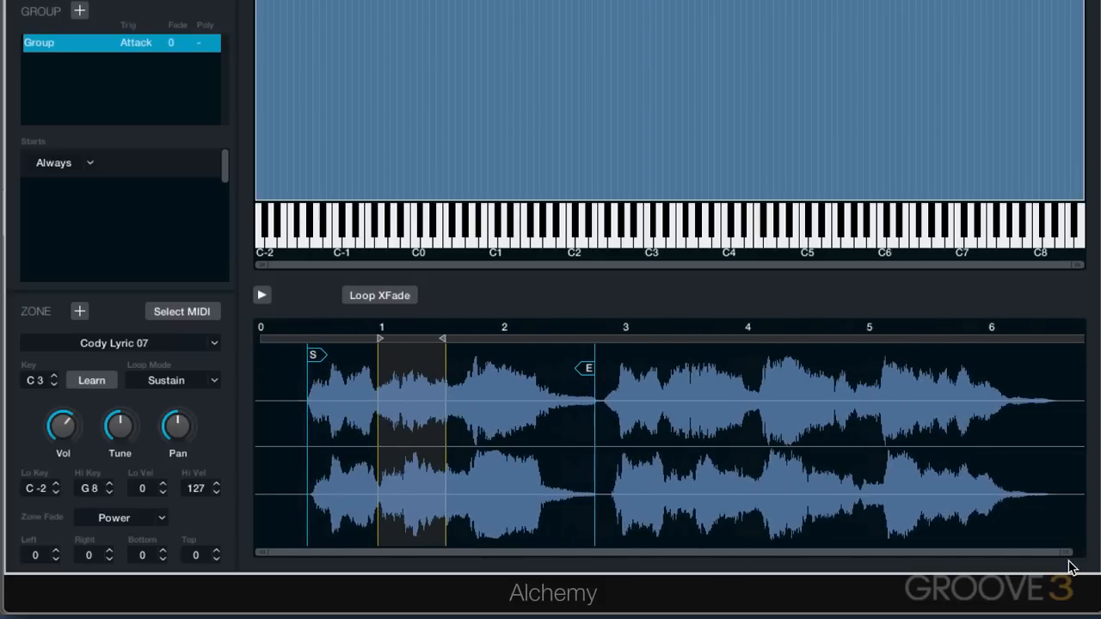
{"action": "left_click", "coordinate": [378, 296]}
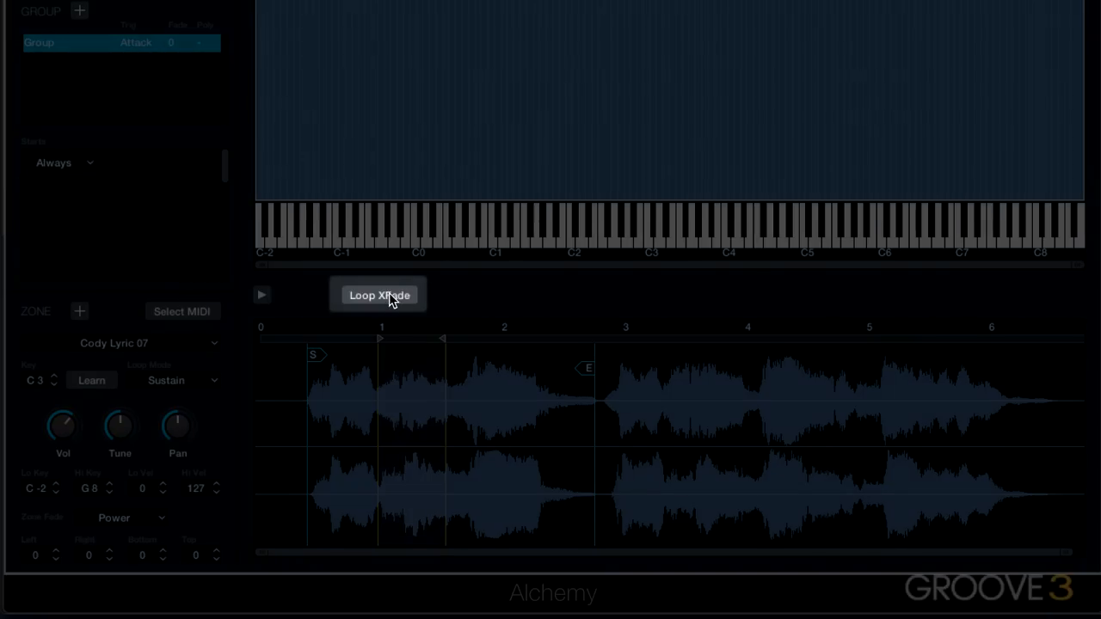
Enable Loop XFade, shorten the crossfade with the XF handle, audition, then switch it off to compare.
{"action": "left_click", "coordinate": [379, 296]}
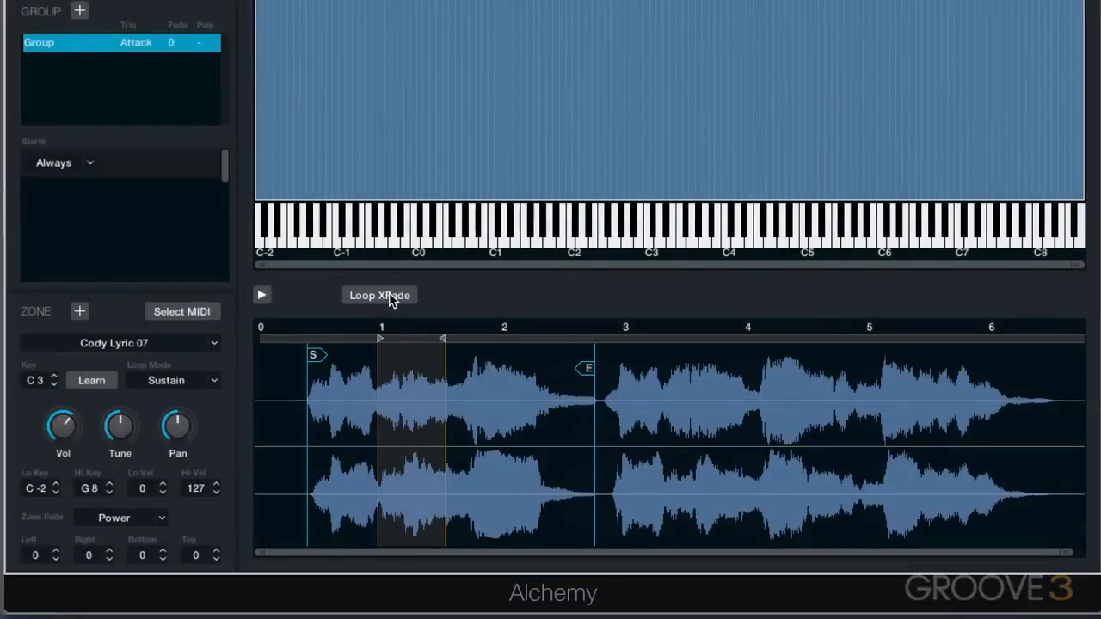
{"action": "left_click", "coordinate": [378, 296]}
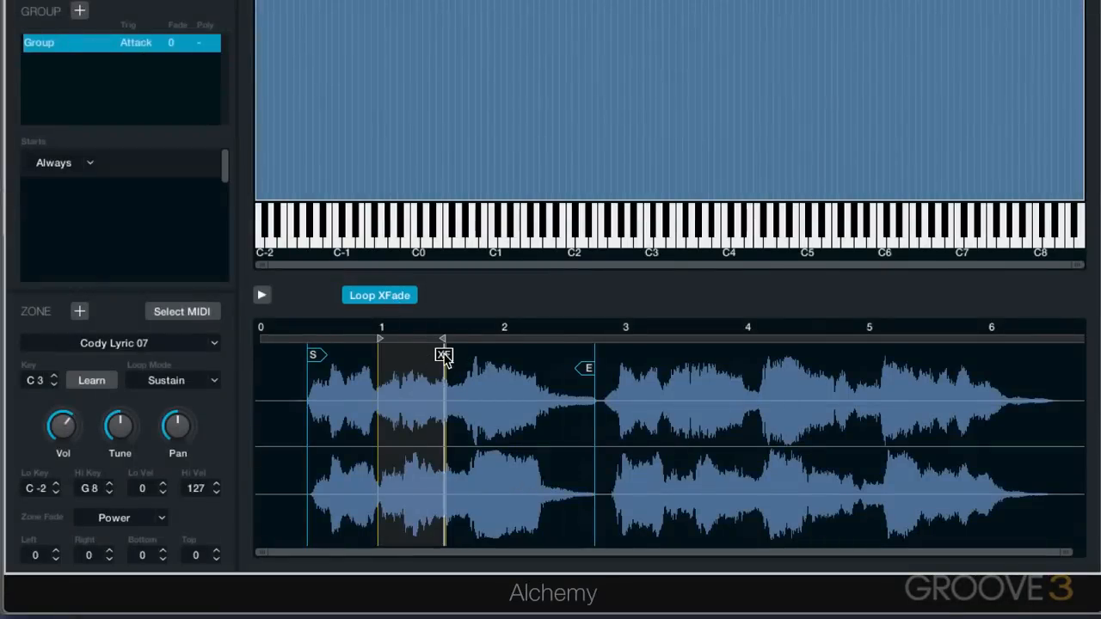
{"action": "mouse_move", "coordinate": [1068, 558]}
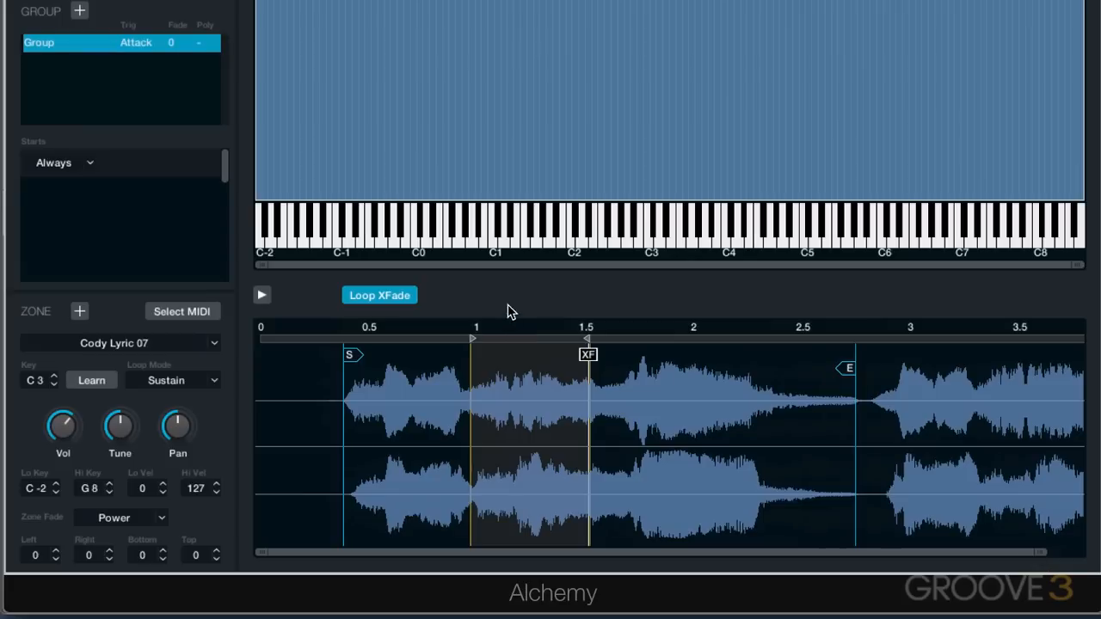
{"action": "mouse_move", "coordinate": [587, 355]}
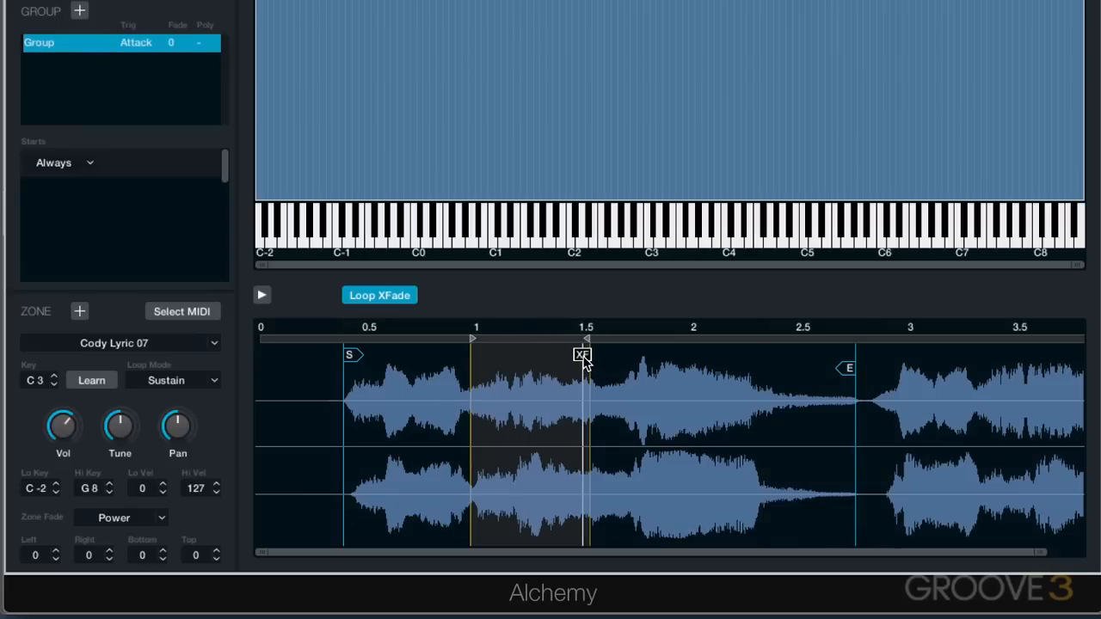
{"action": "left_click", "coordinate": [647, 225]}
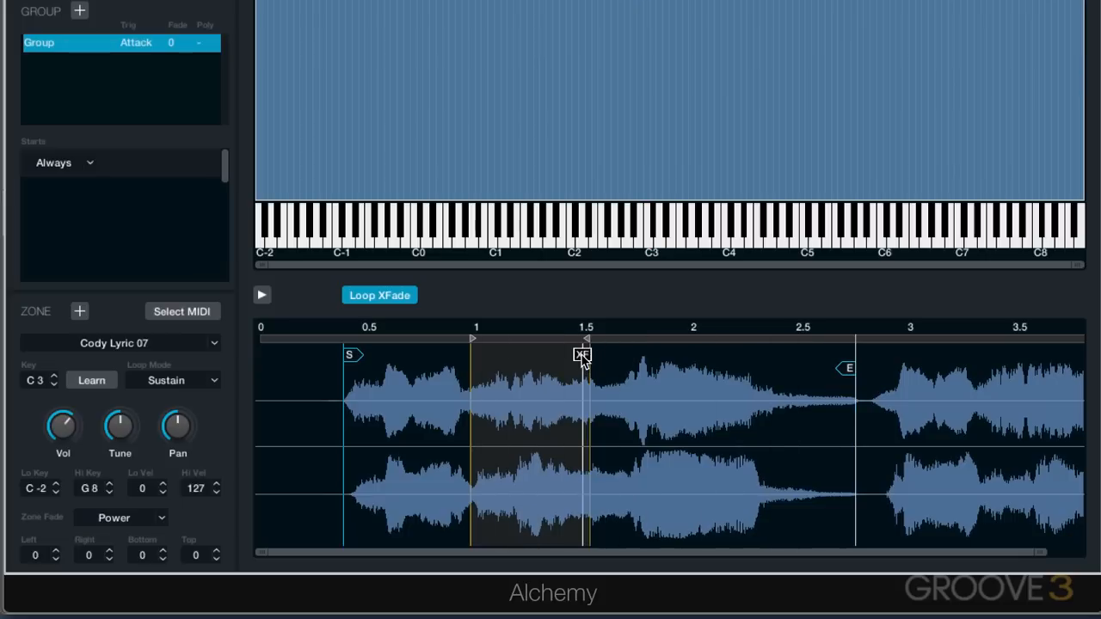
{"action": "left_click_drag", "start_coordinate": [582, 354], "coordinate": [509, 354]}
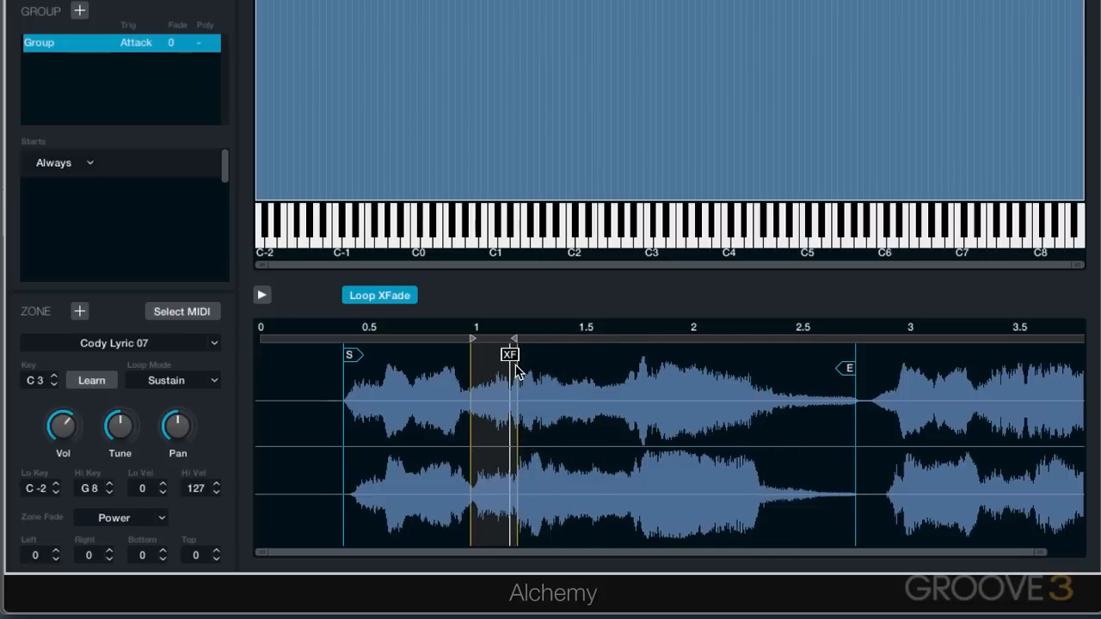
{"action": "left_click", "coordinate": [650, 227]}
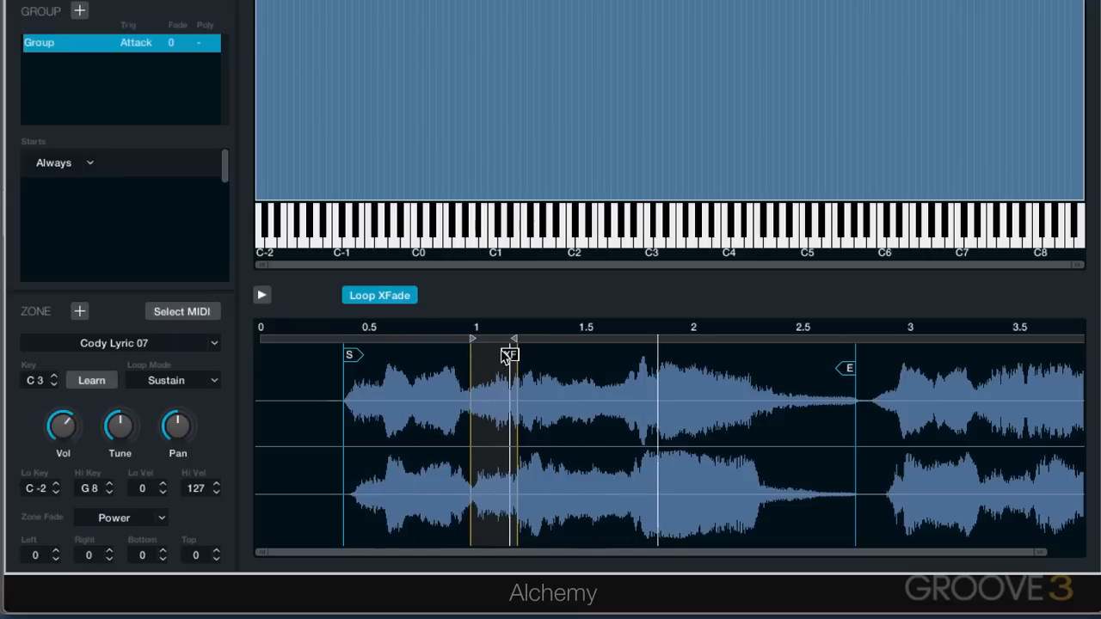
{"action": "left_click", "coordinate": [378, 296]}
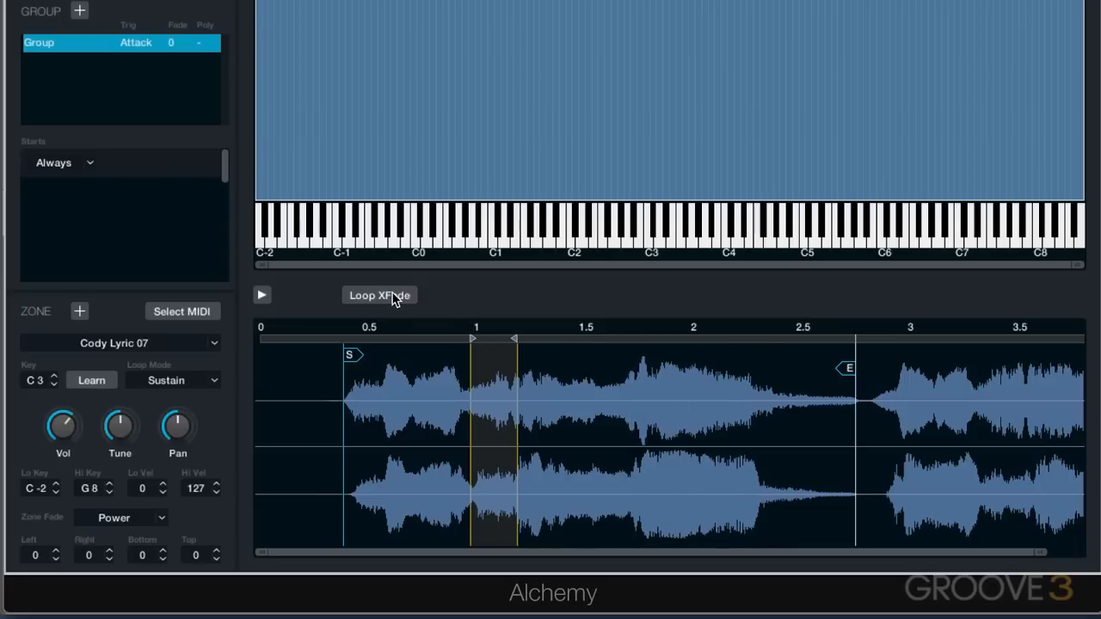
Toggle the crossfade on and off, set Loop Mode to Forward/Back, and audition at C3.
{"action": "left_click", "coordinate": [378, 296]}
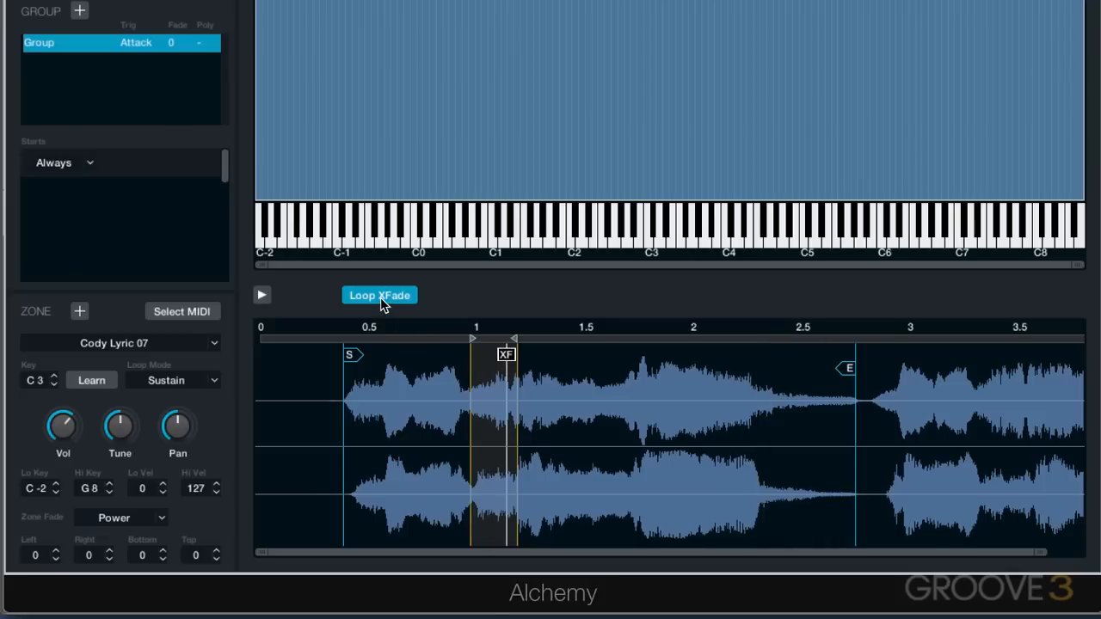
{"action": "left_click", "coordinate": [378, 296]}
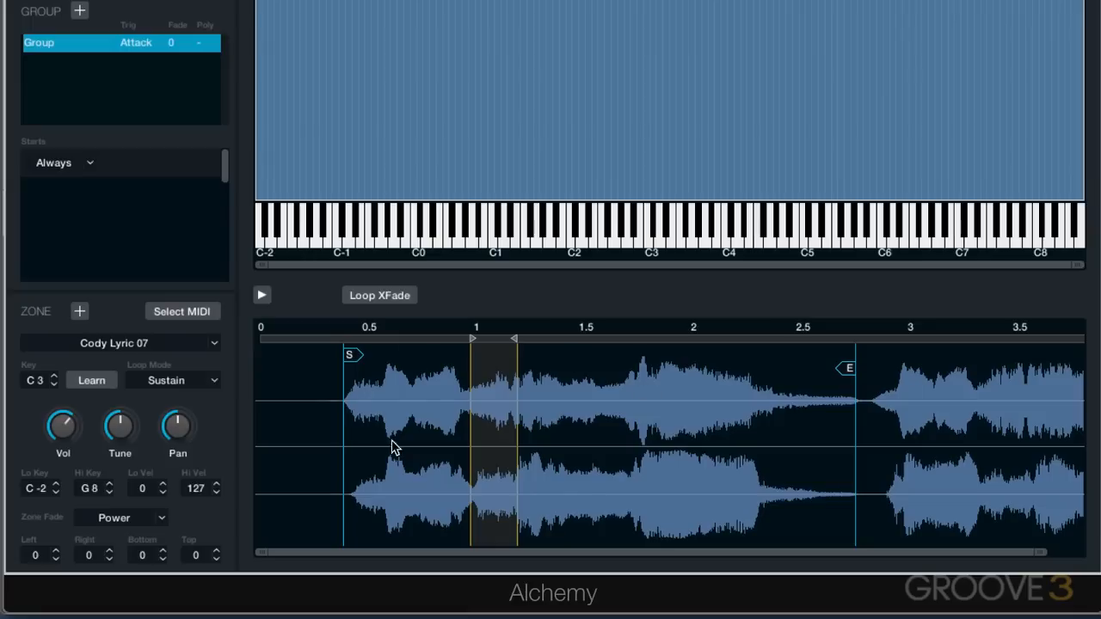
{"action": "mouse_move", "coordinate": [663, 437]}
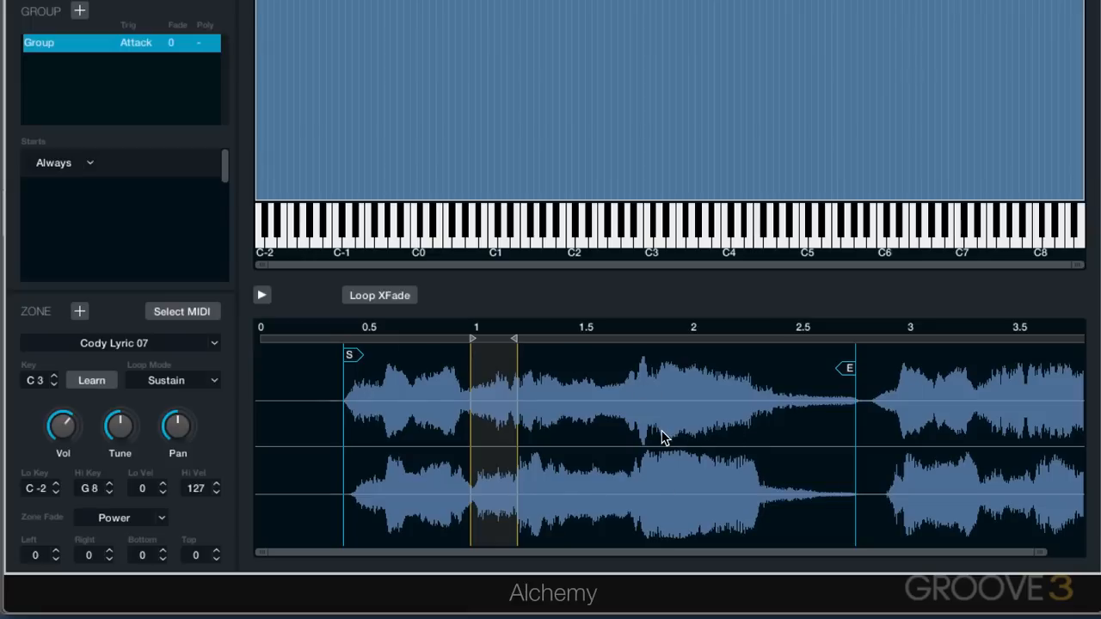
{"action": "mouse_move", "coordinate": [857, 447]}
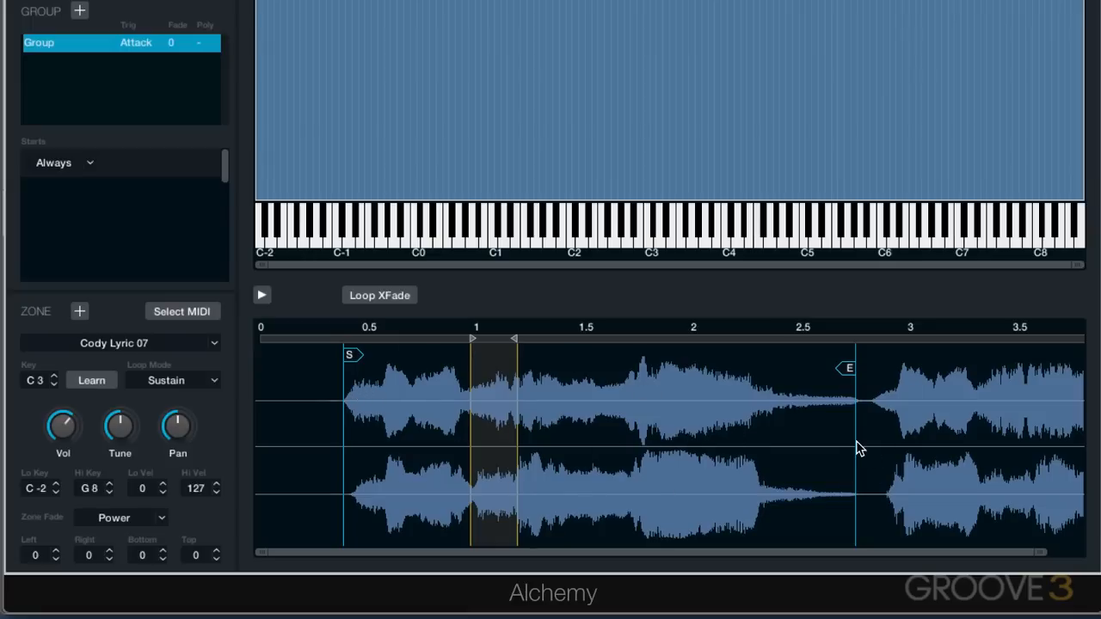
{"action": "mouse_move", "coordinate": [181, 389]}
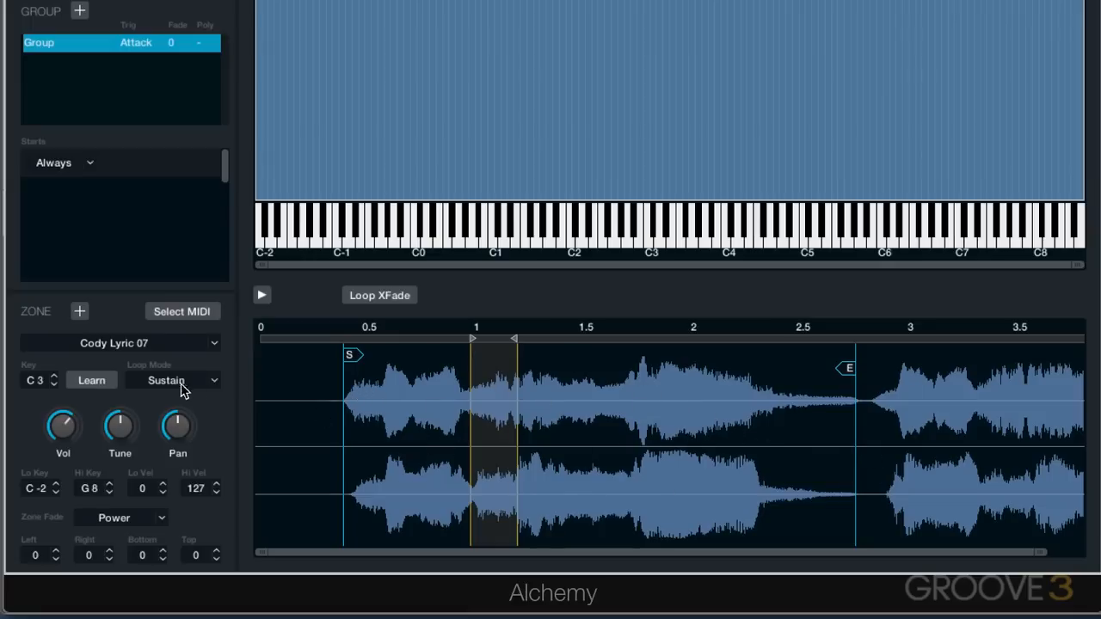
{"action": "left_click", "coordinate": [172, 380]}
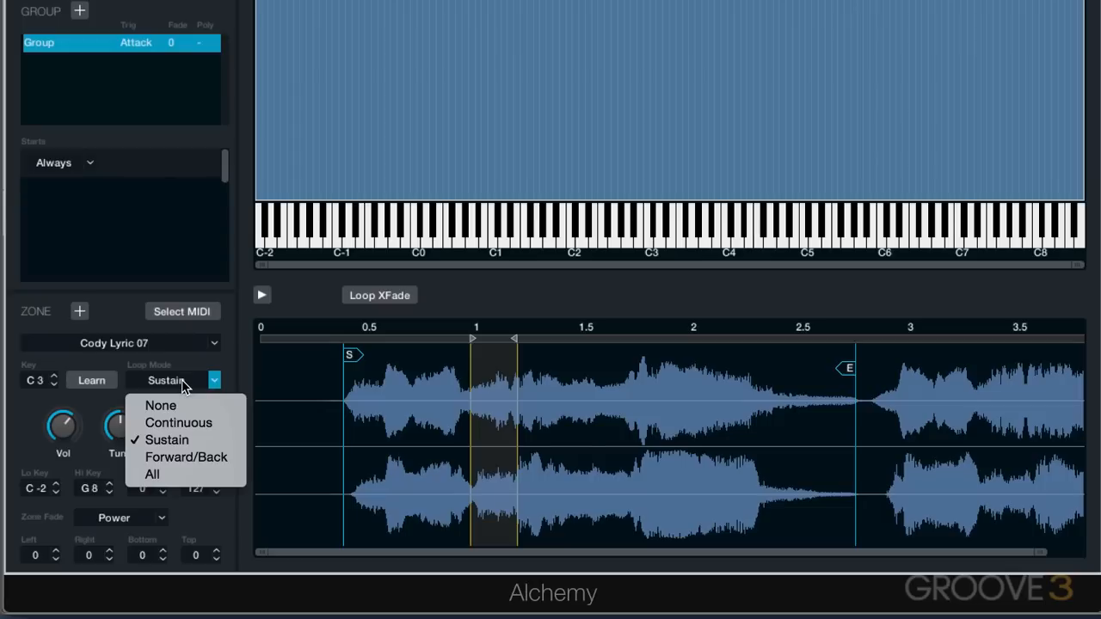
{"action": "left_click", "coordinate": [186, 457]}
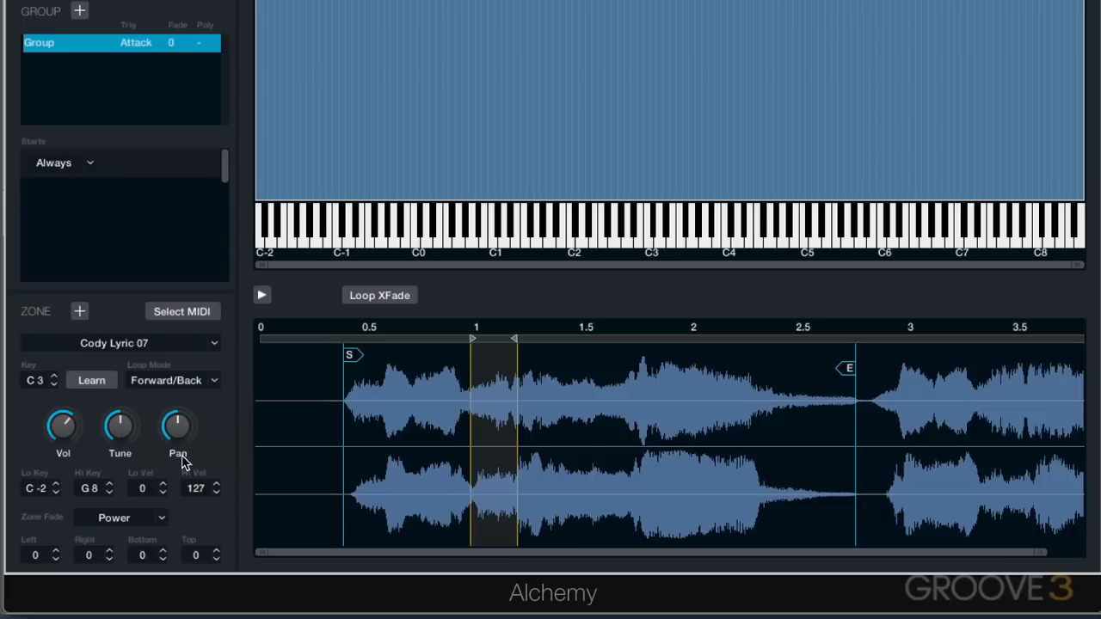
{"action": "left_click", "coordinate": [647, 224]}
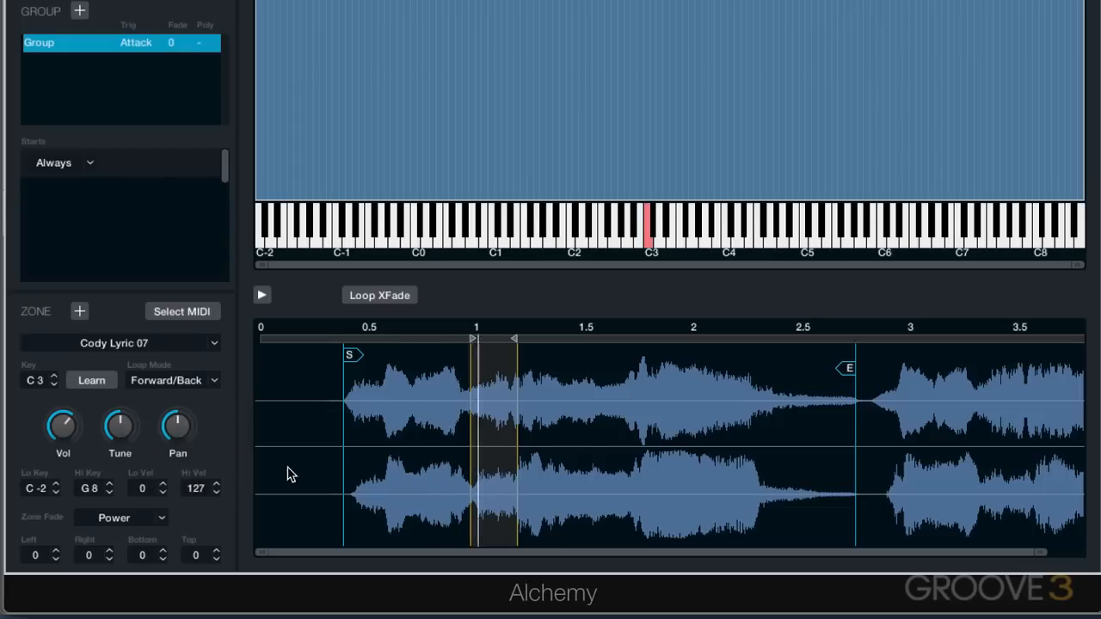
Re-enable Loop XFade, nudge the loop end later, and widen the crossfade across most of the loop while auditioning C3.
{"action": "left_click", "coordinate": [378, 296]}
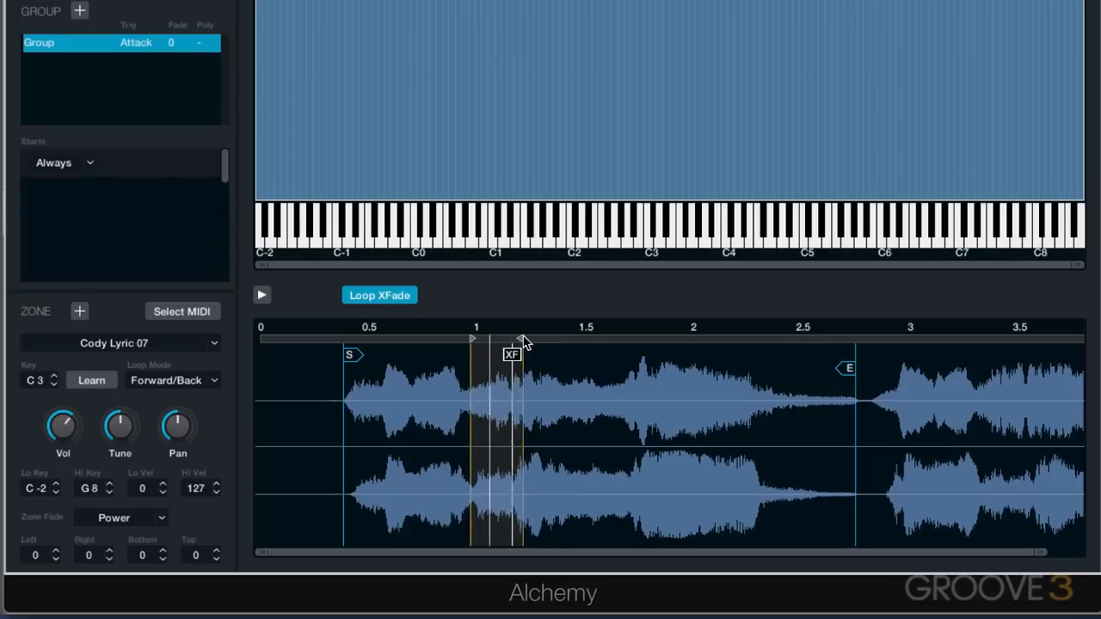
{"action": "left_click_drag", "start_coordinate": [513, 355], "coordinate": [530, 354]}
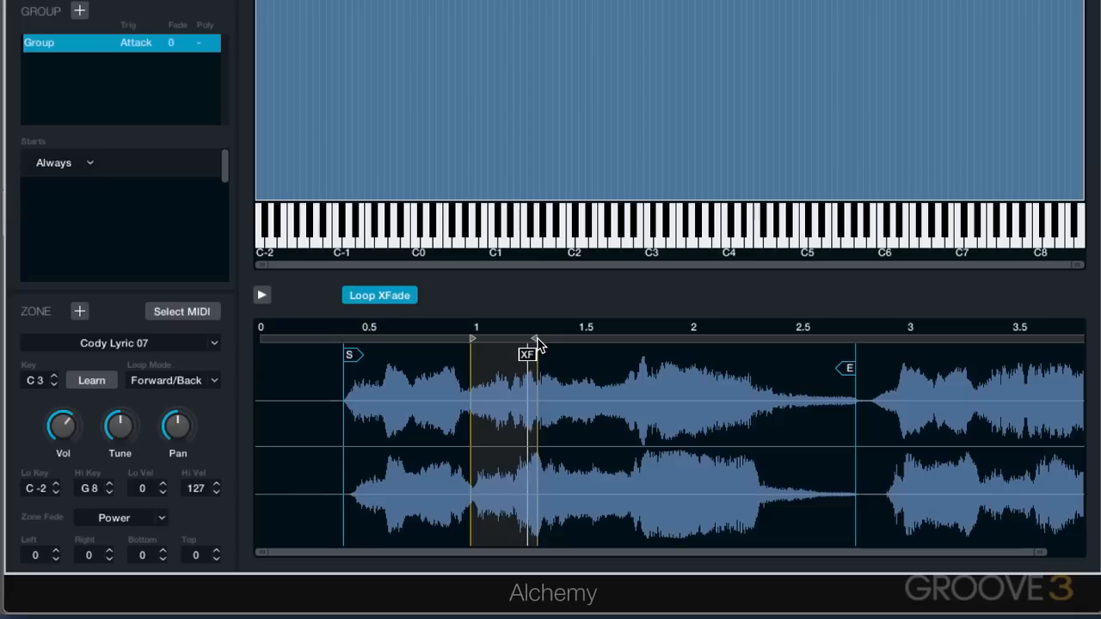
{"action": "left_click", "coordinate": [647, 228]}
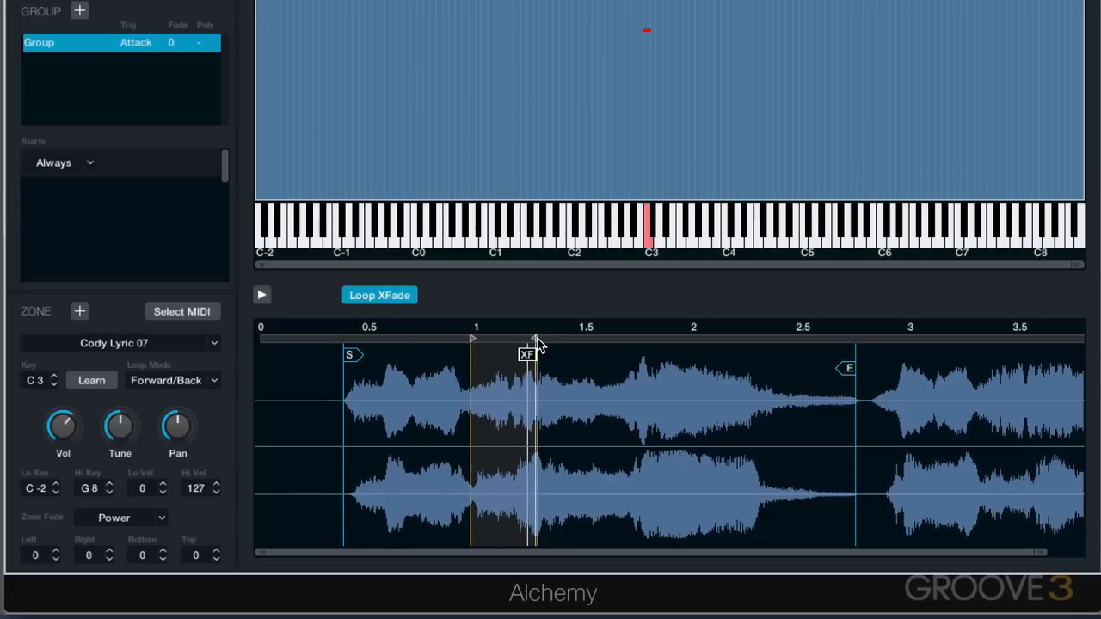
{"action": "left_click_drag", "start_coordinate": [535, 355], "coordinate": [517, 355]}
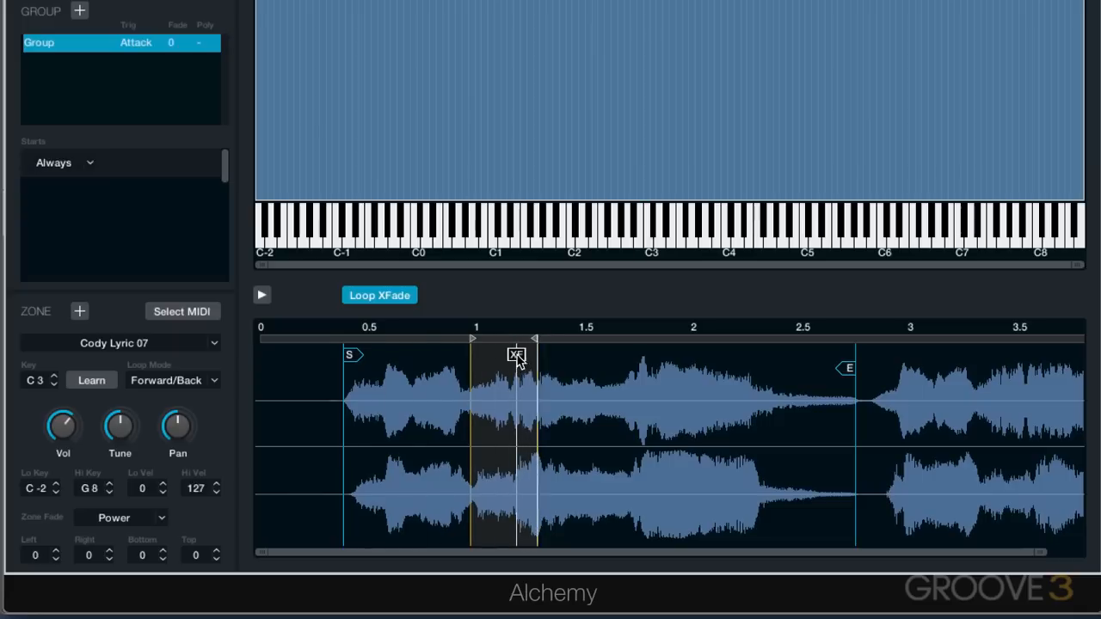
{"action": "left_click_drag", "start_coordinate": [516, 354], "coordinate": [534, 353]}
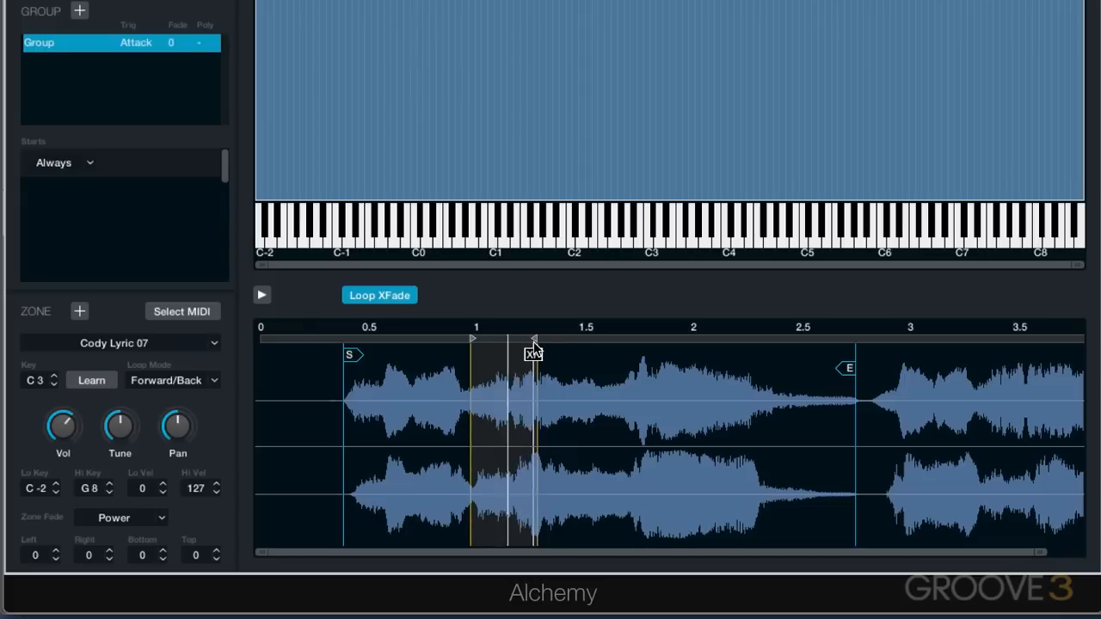
{"action": "left_click", "coordinate": [647, 227]}
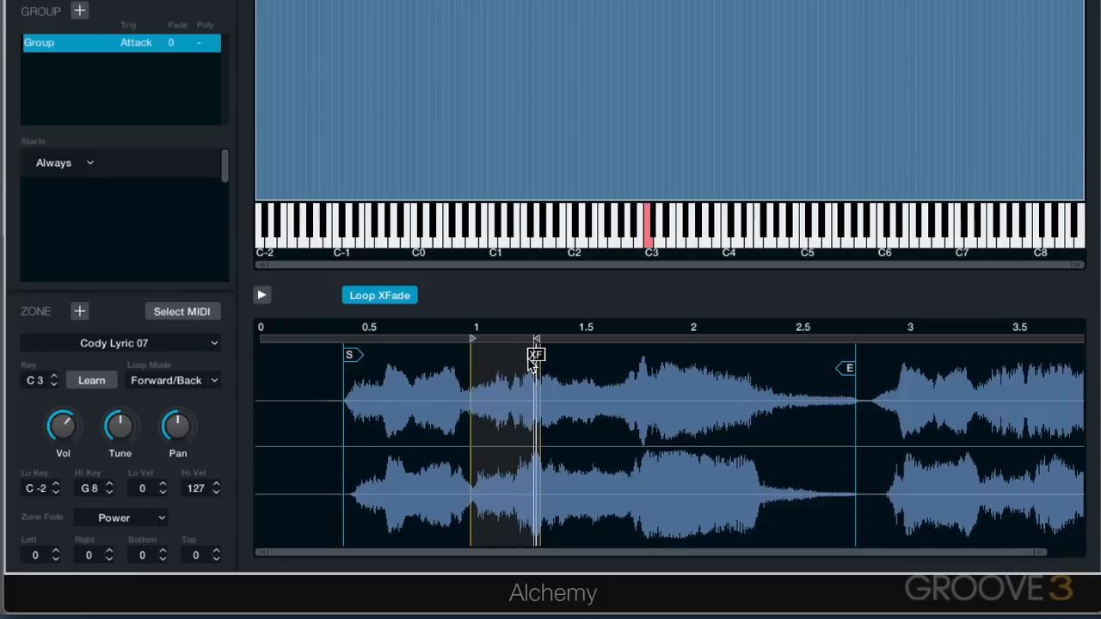
{"action": "left_click_drag", "start_coordinate": [537, 355], "coordinate": [486, 354]}
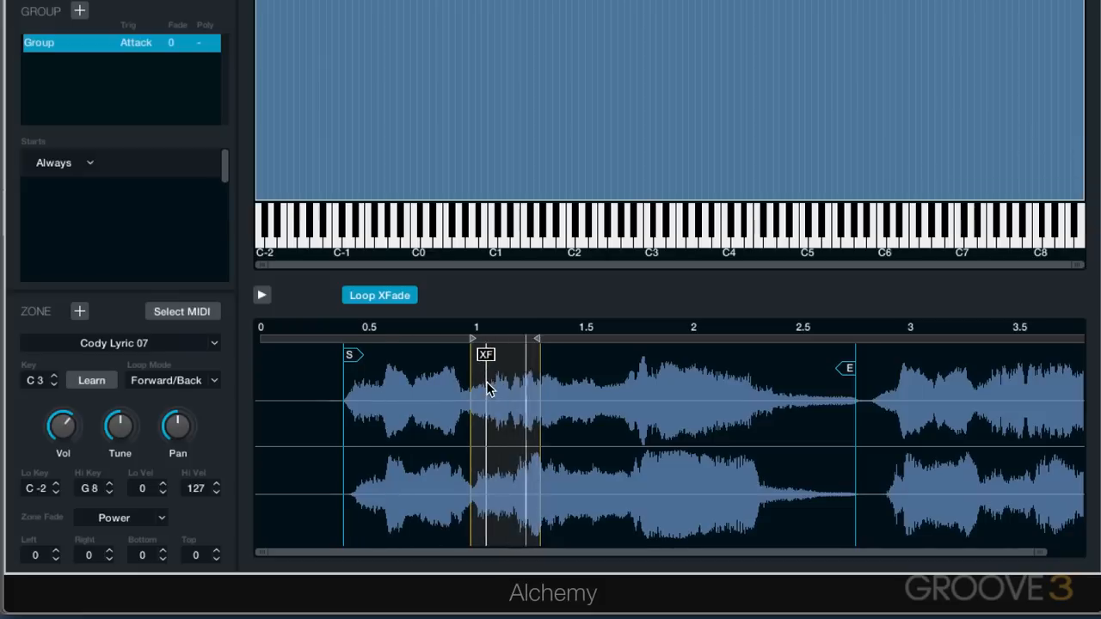
{"action": "left_click", "coordinate": [647, 228]}
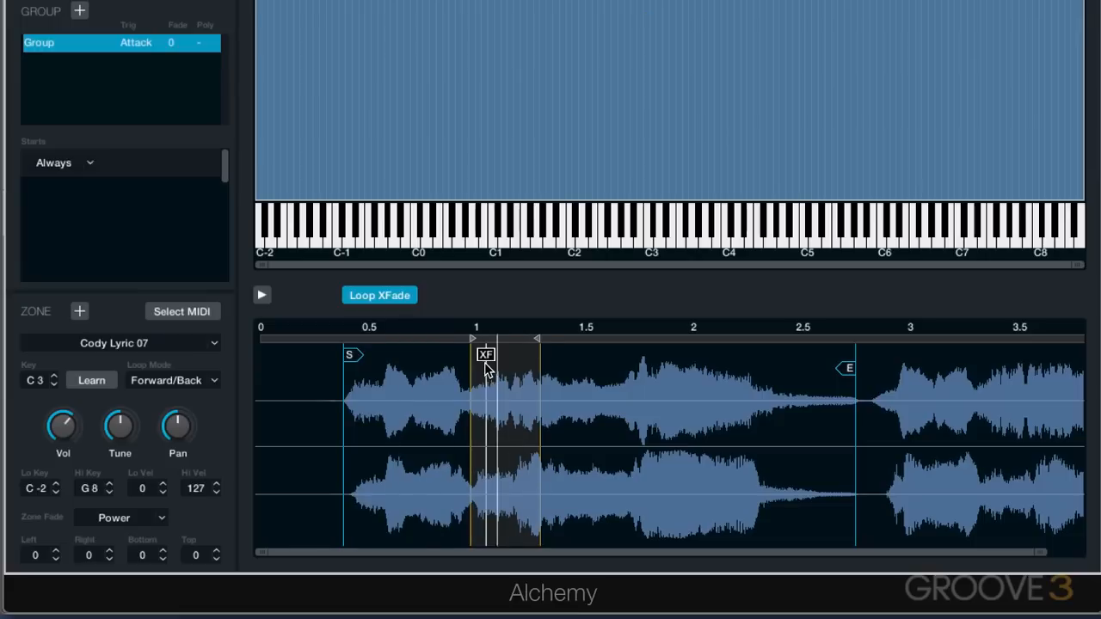
{"action": "mouse_move", "coordinate": [434, 392]}
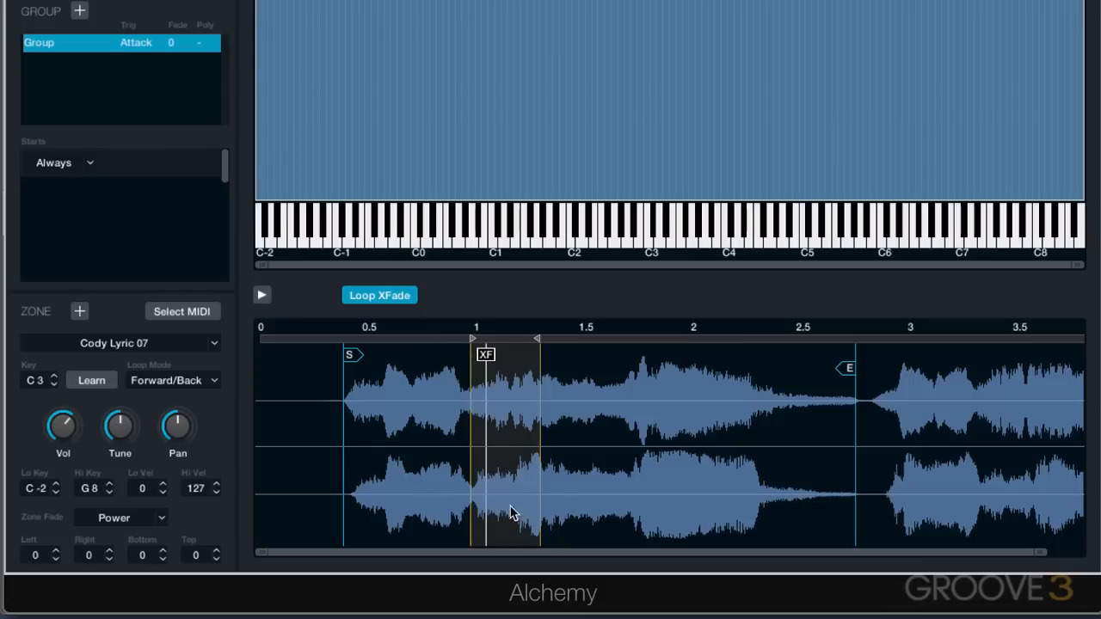
{"action": "mouse_move", "coordinate": [839, 406]}
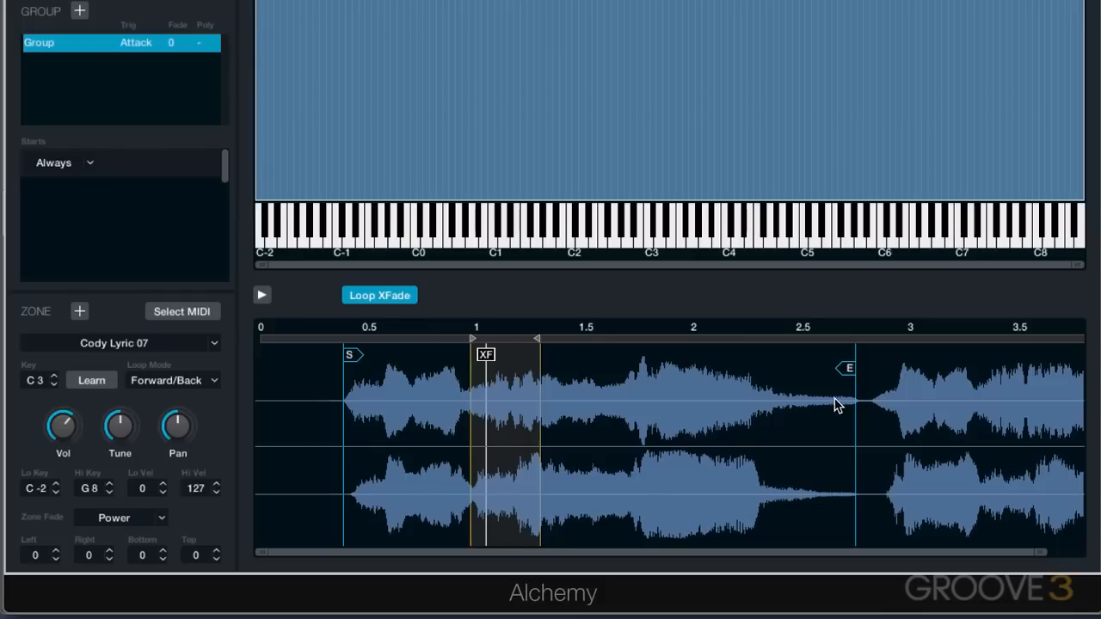